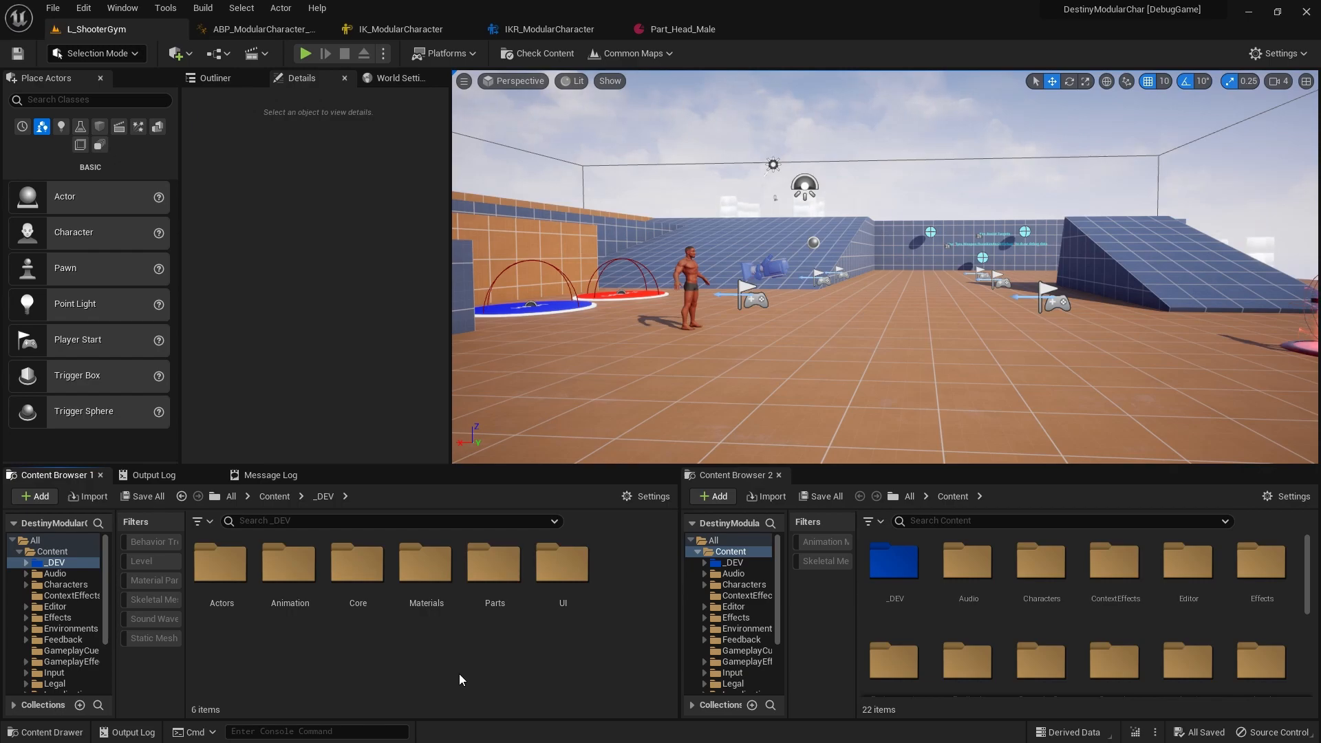
mouse_move(470, 665)
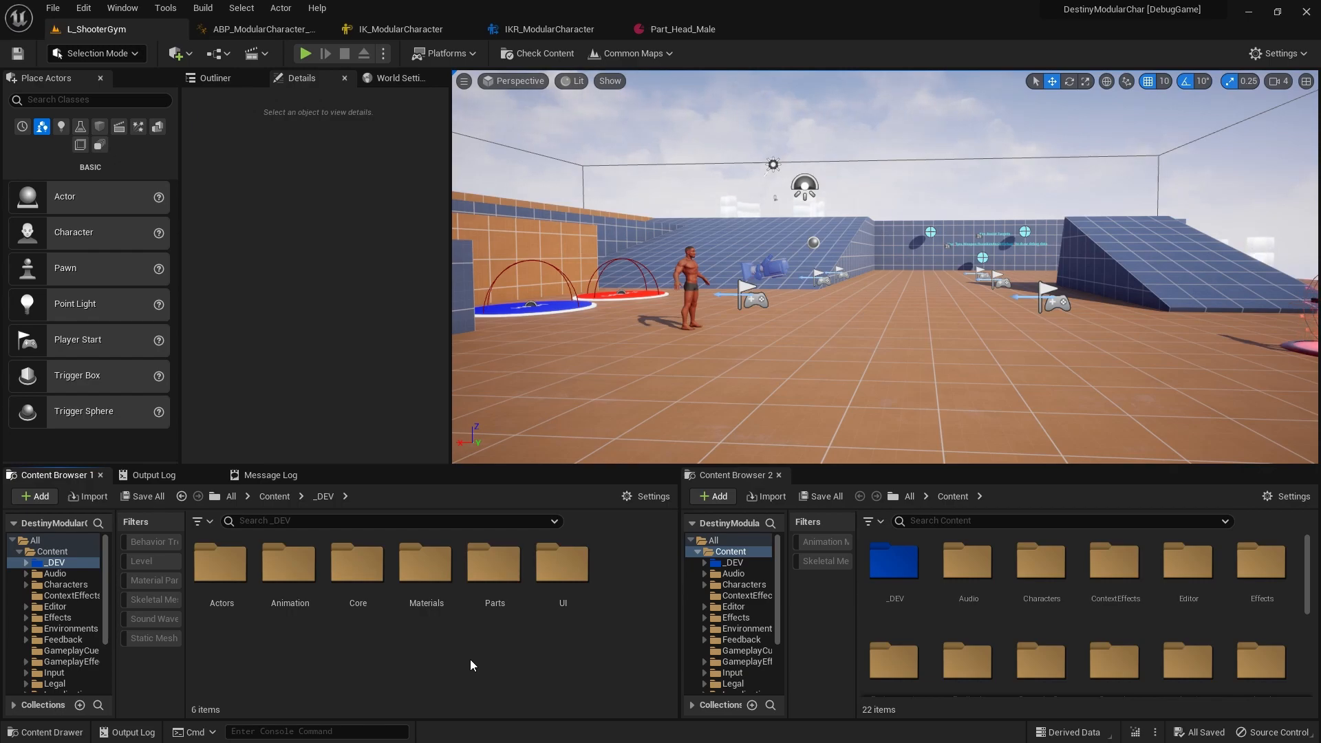
mouse_move(494, 675)
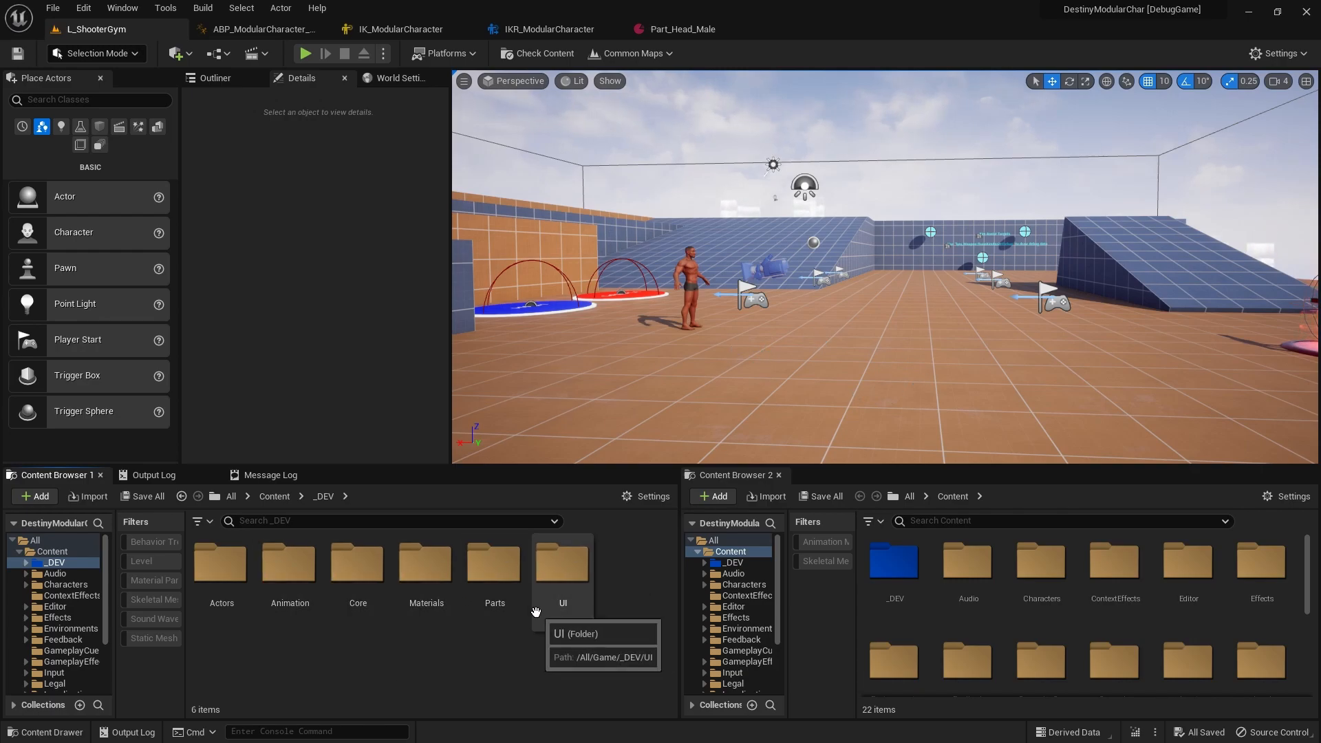
Show the top-level Content folder in Content Browser 1 instead of _DEV.
click(51, 551)
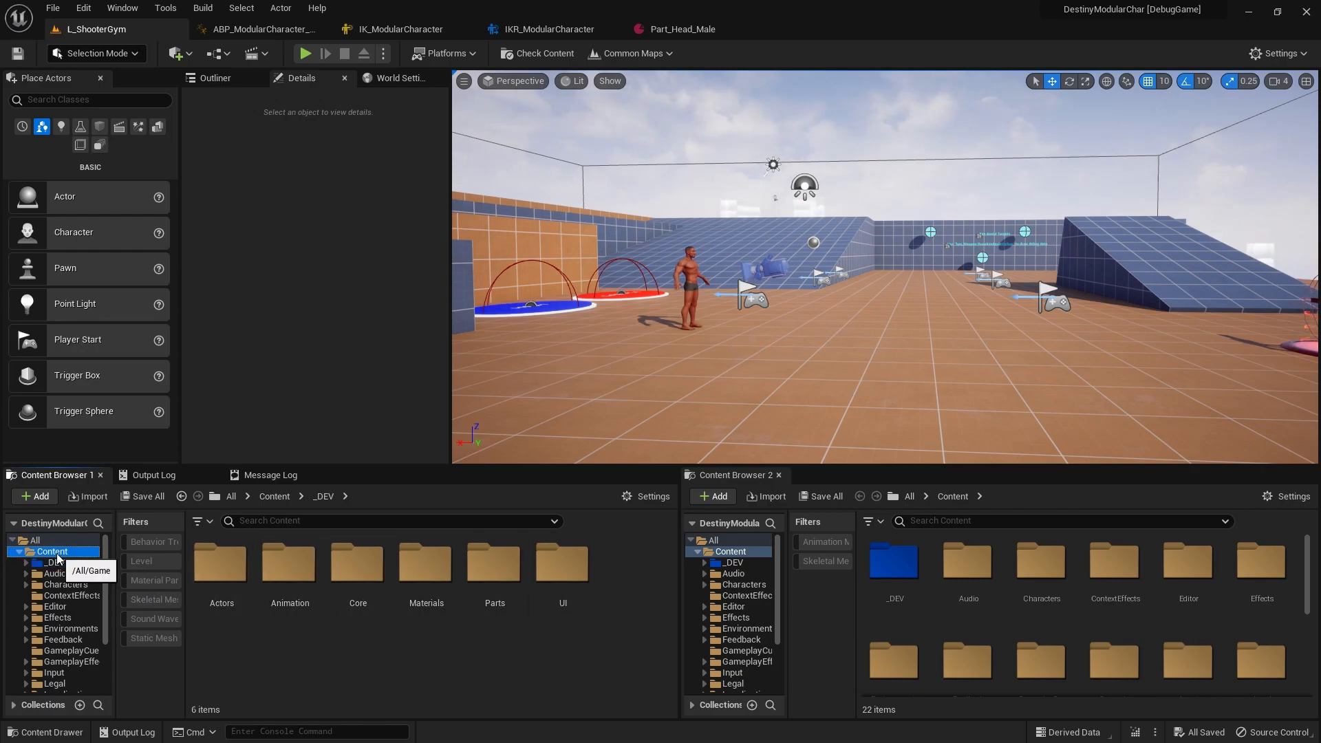
scroll(down, 3)
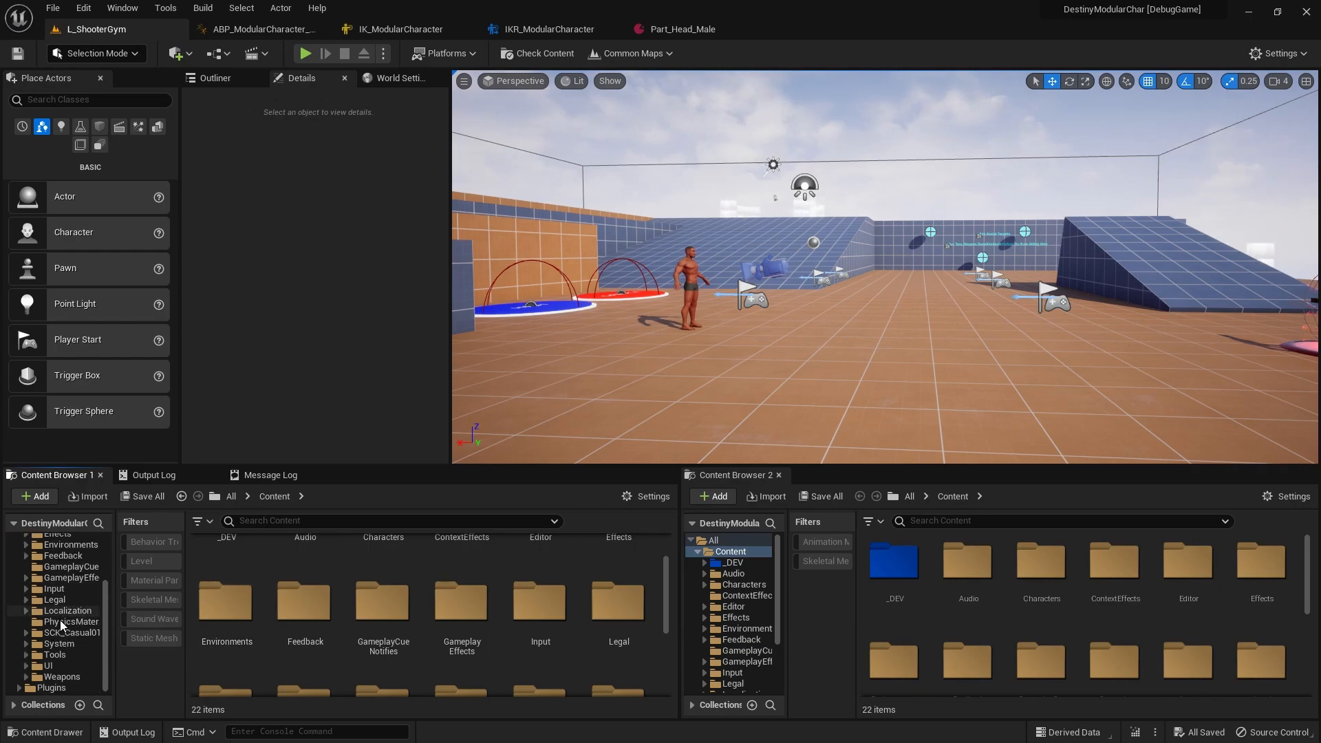
Open L_LyraFrontEnd from Common Maps and play it to show the Lyra main menu.
click(629, 53)
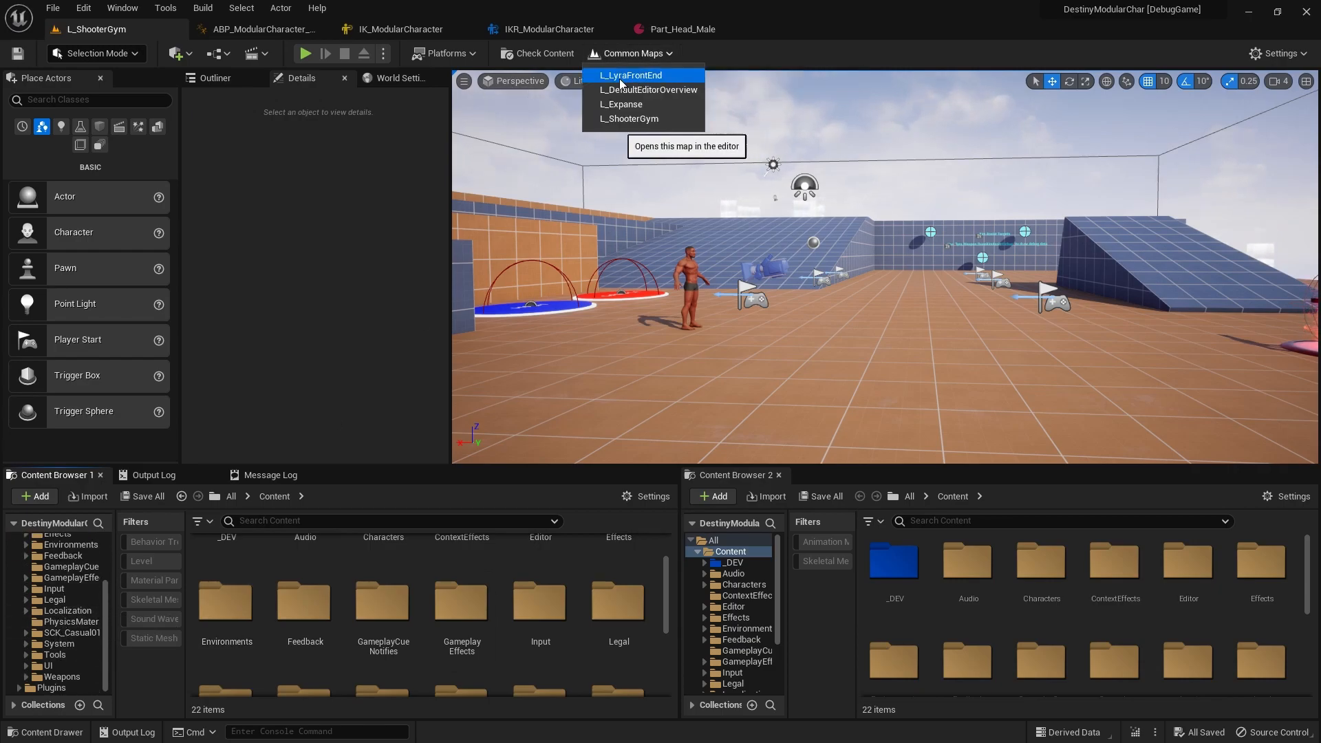
click(631, 75)
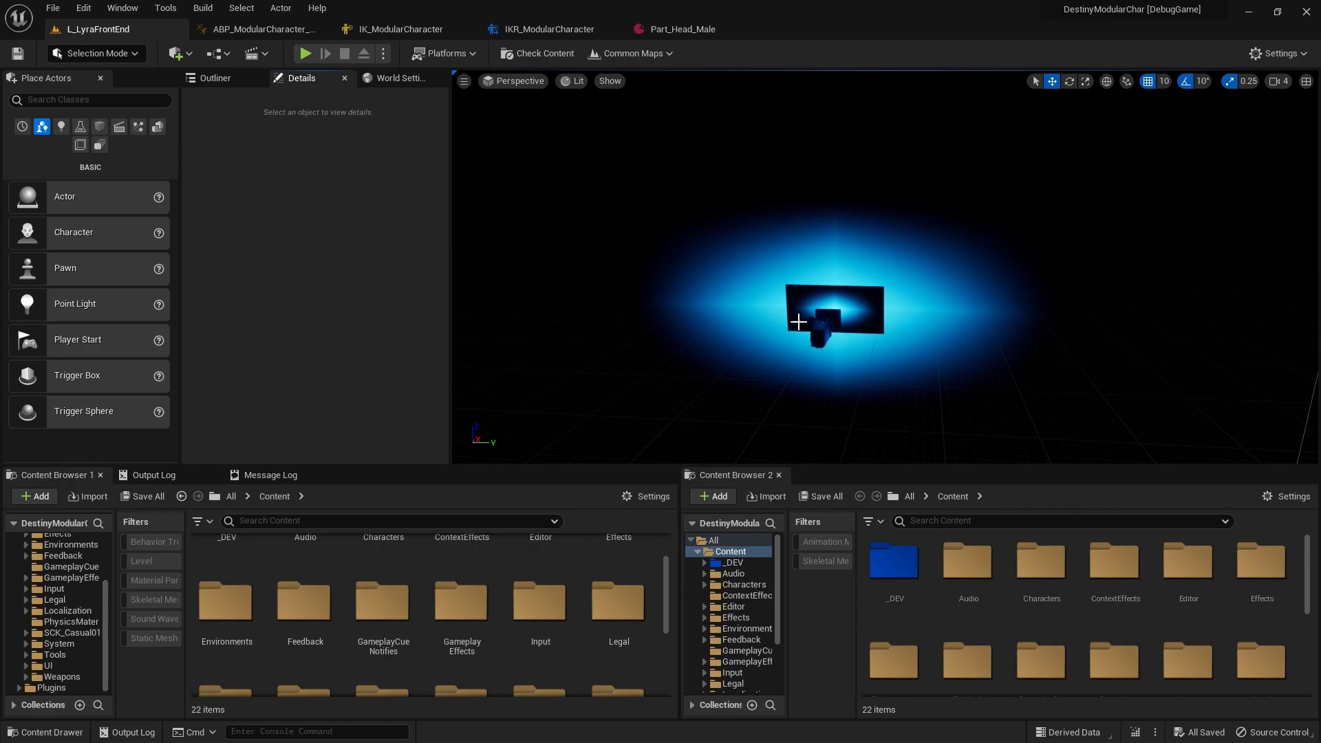
mouse_move(305, 53)
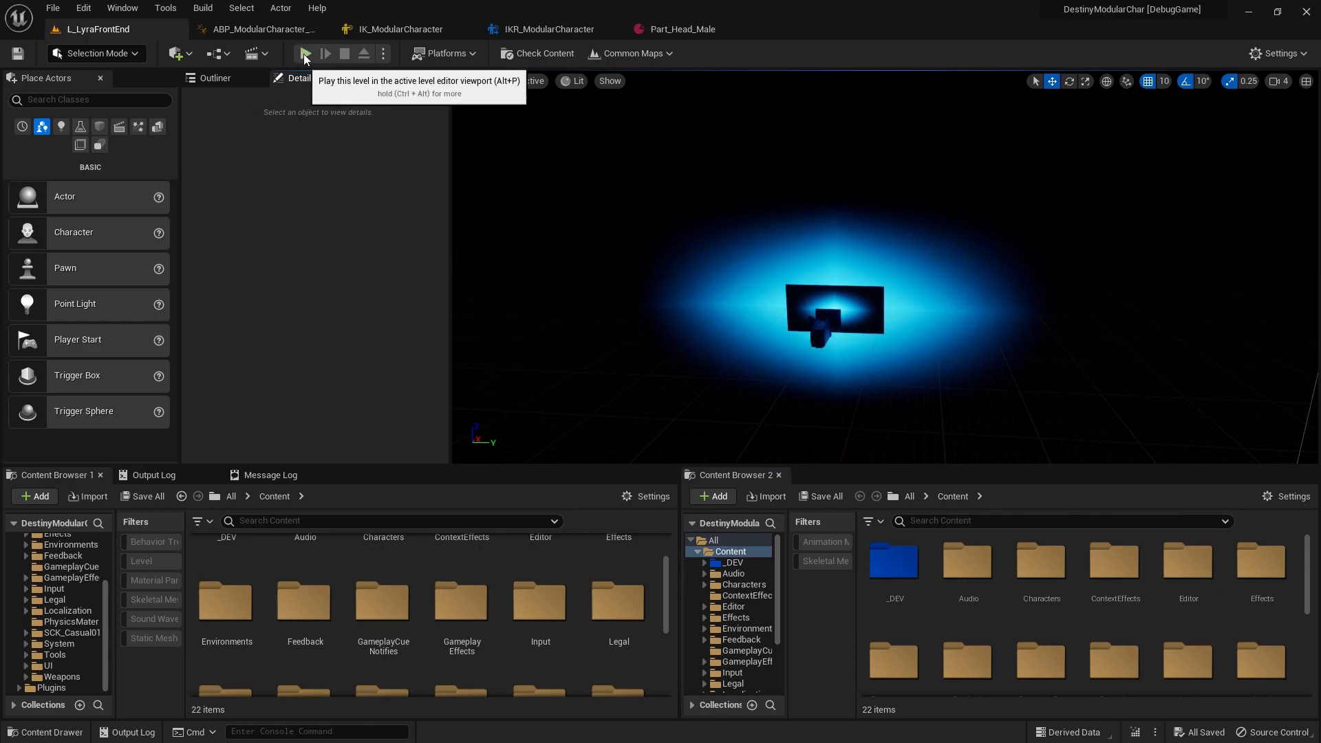
click(304, 53)
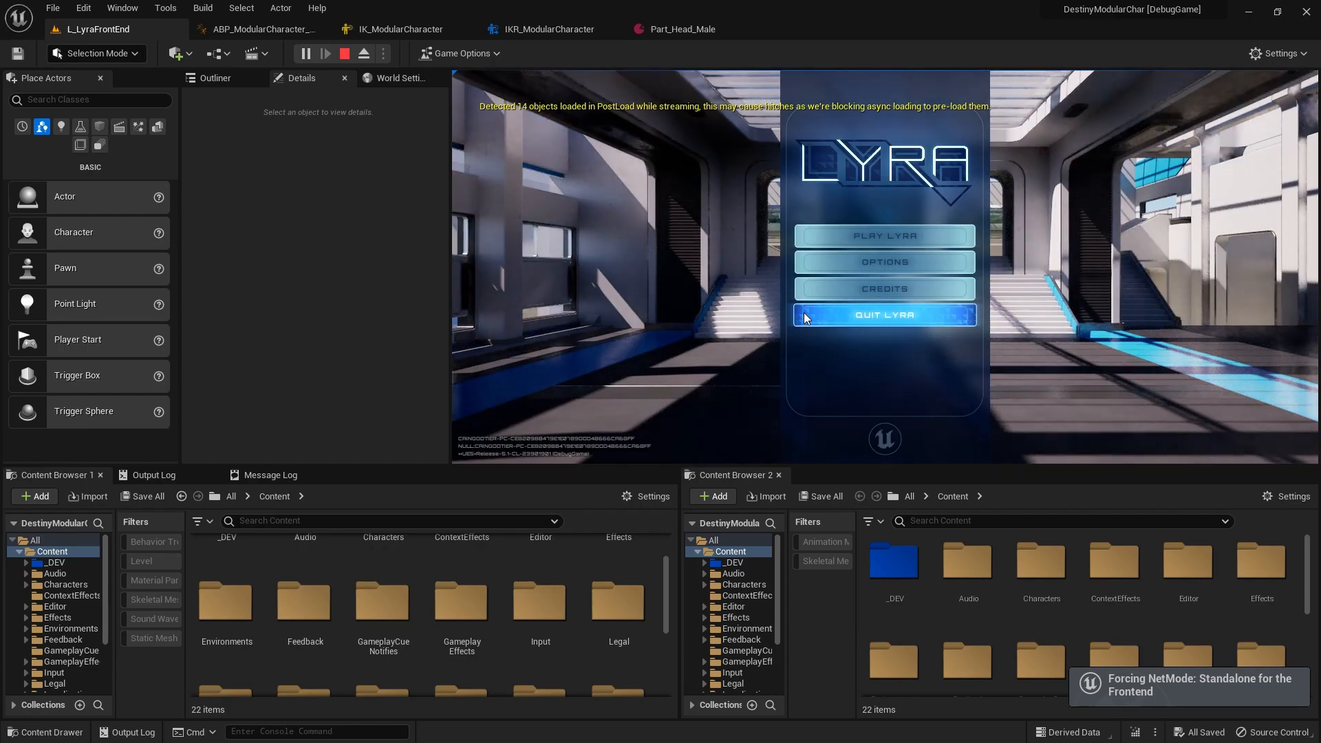
mouse_move(930, 355)
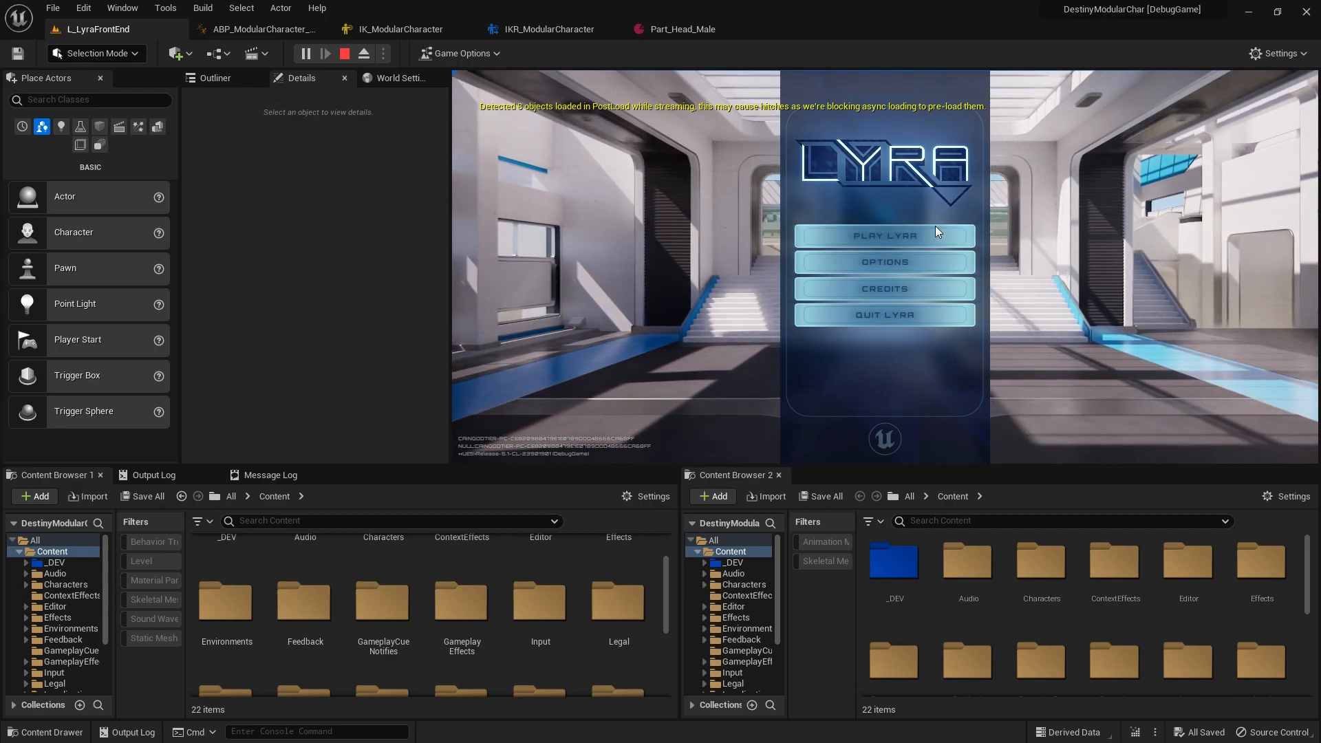
Stop the play session, search 'frontend' and open the W_LyraFrontEnd widget blueprint.
click(344, 53)
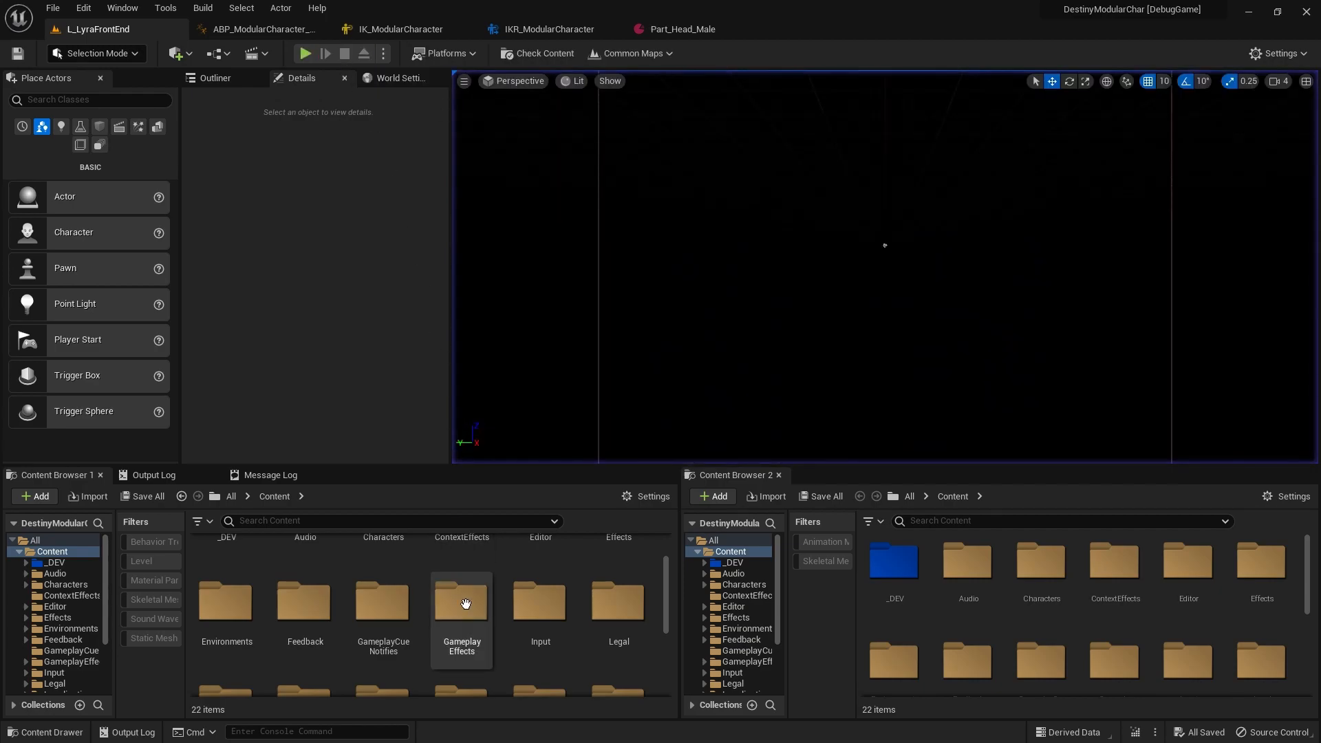
mouse_move(286, 532)
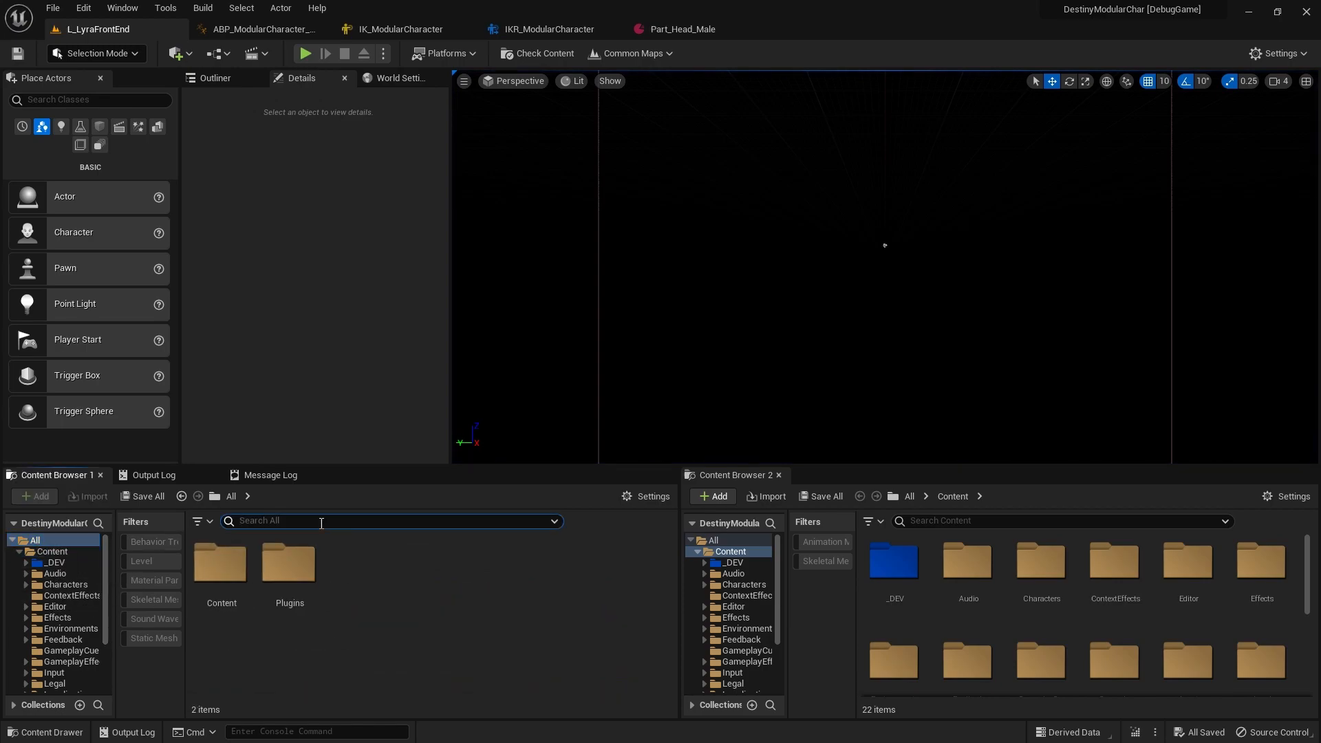
text(frontend)
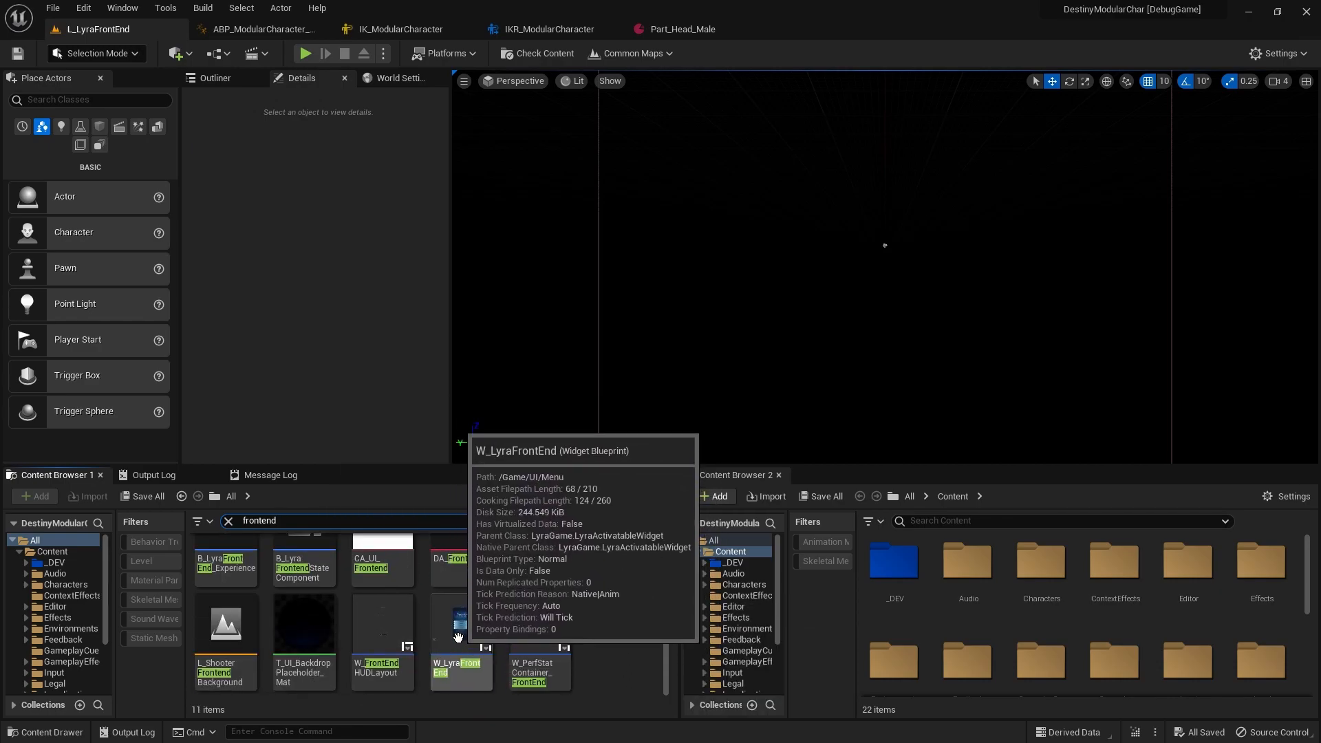
double_click(461, 668)
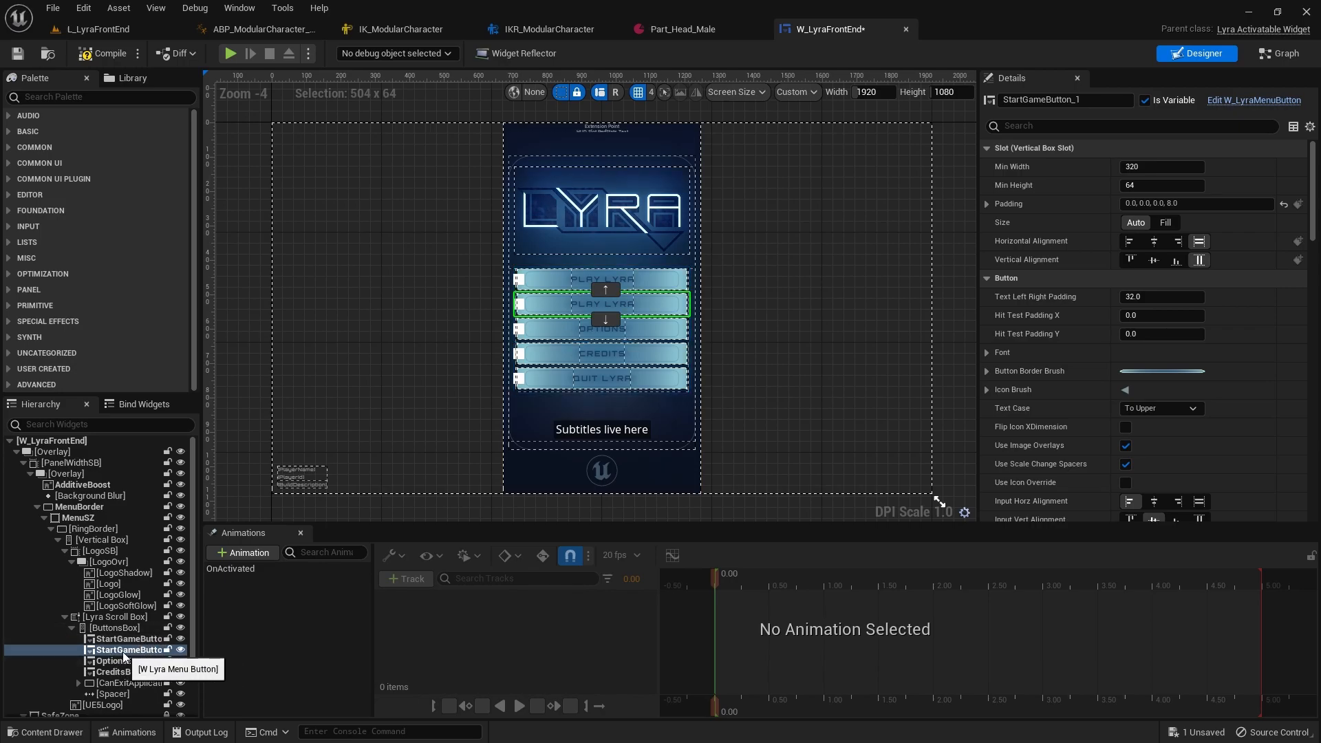
Rename the duplicate button CustomizationButtom and set its Button Text to 'Customization'.
double_click(126, 650)
text(CustomizationButtom)
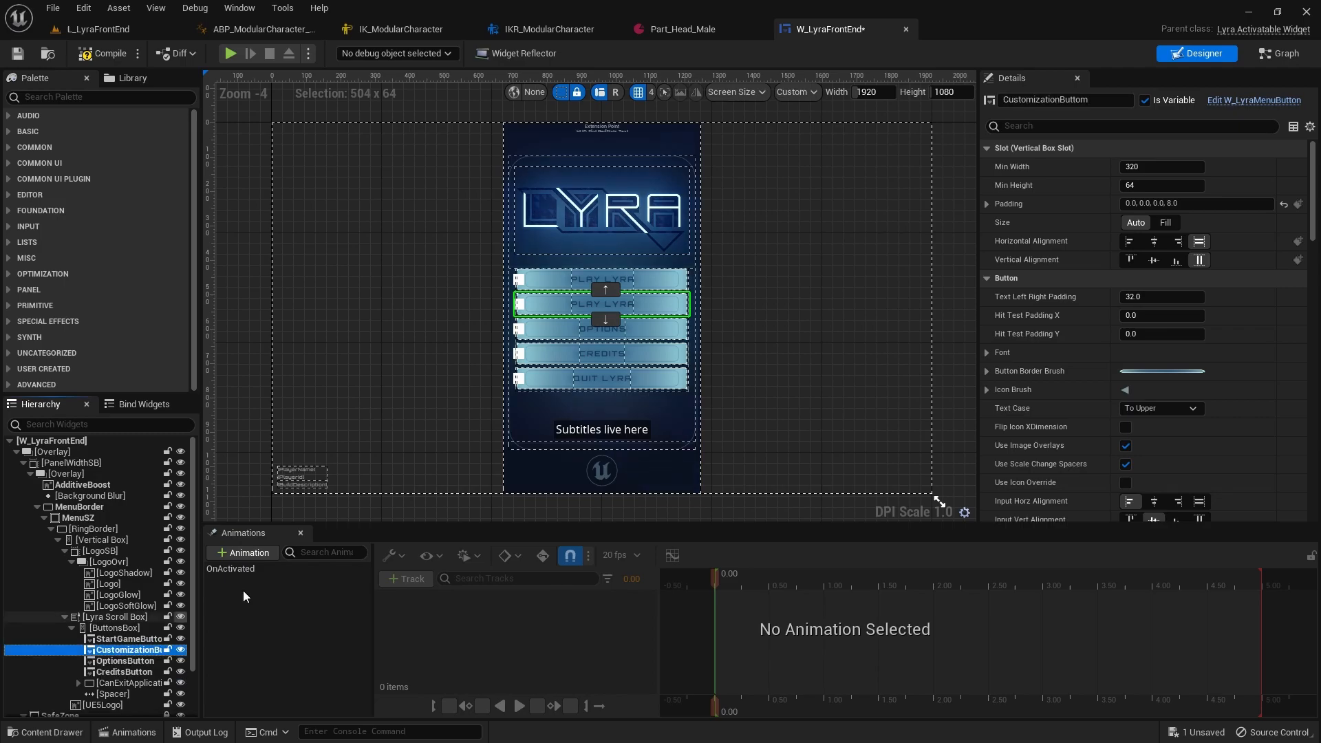
scroll(down, 3)
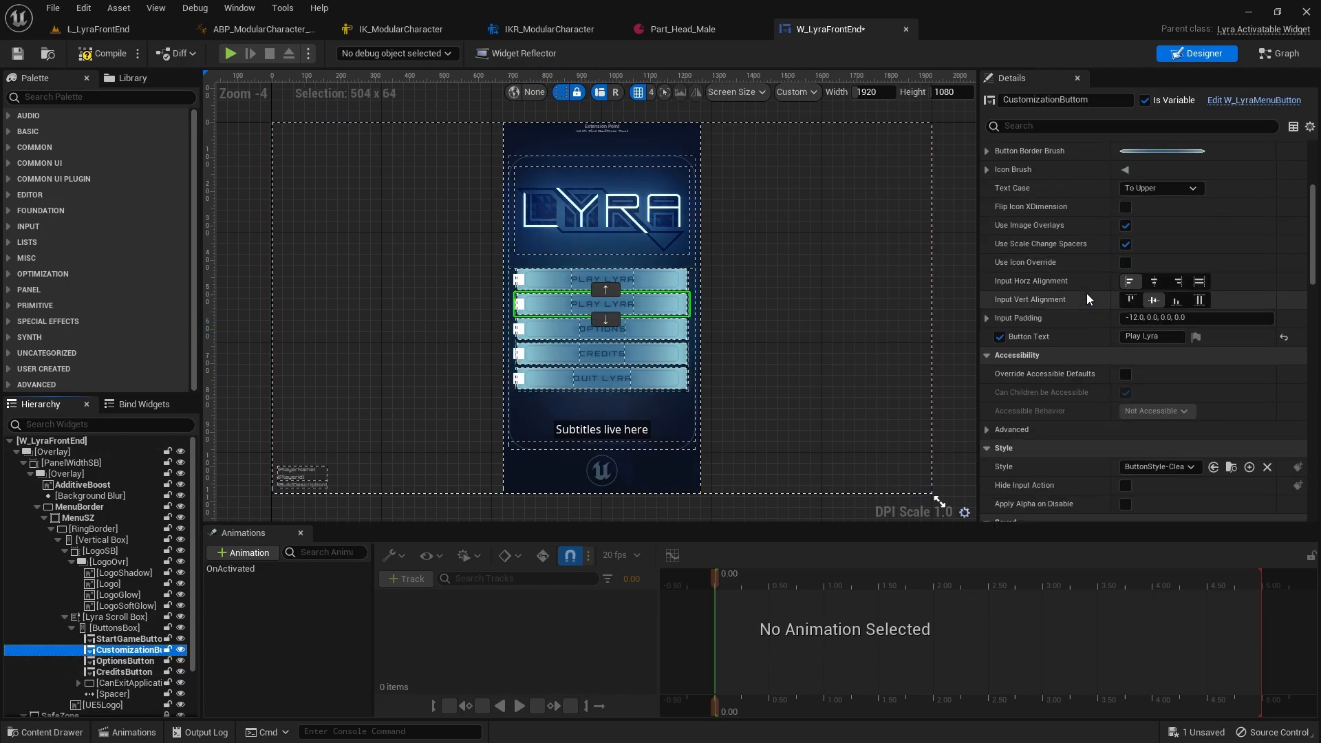
text(Customization)
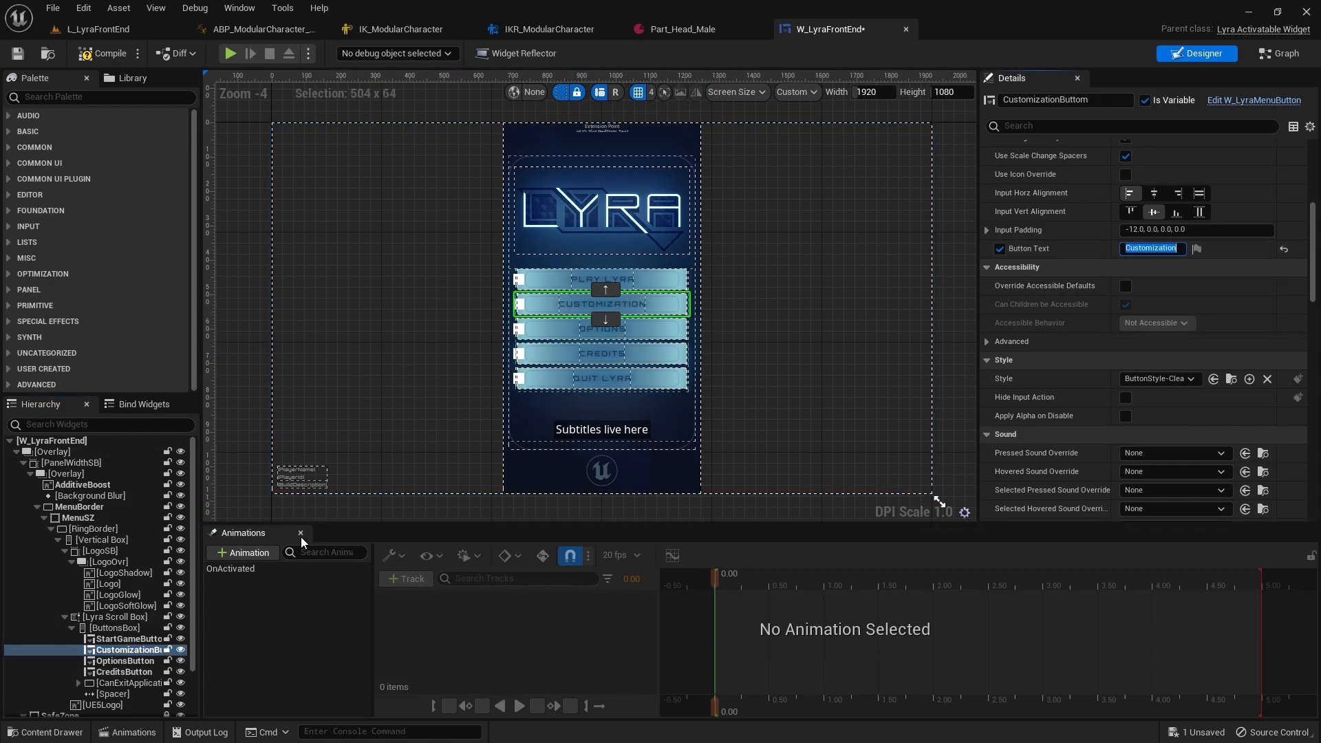
click(230, 567)
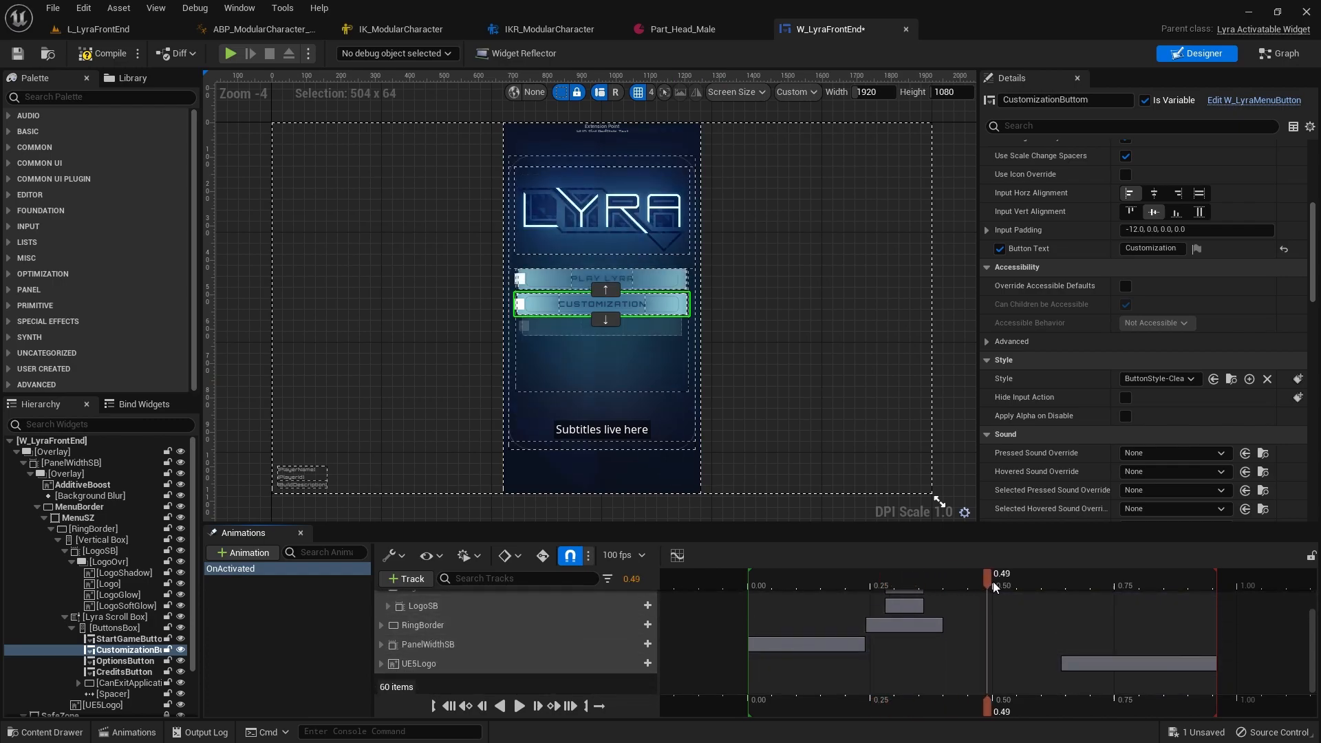
drag(992, 587, 1131, 587)
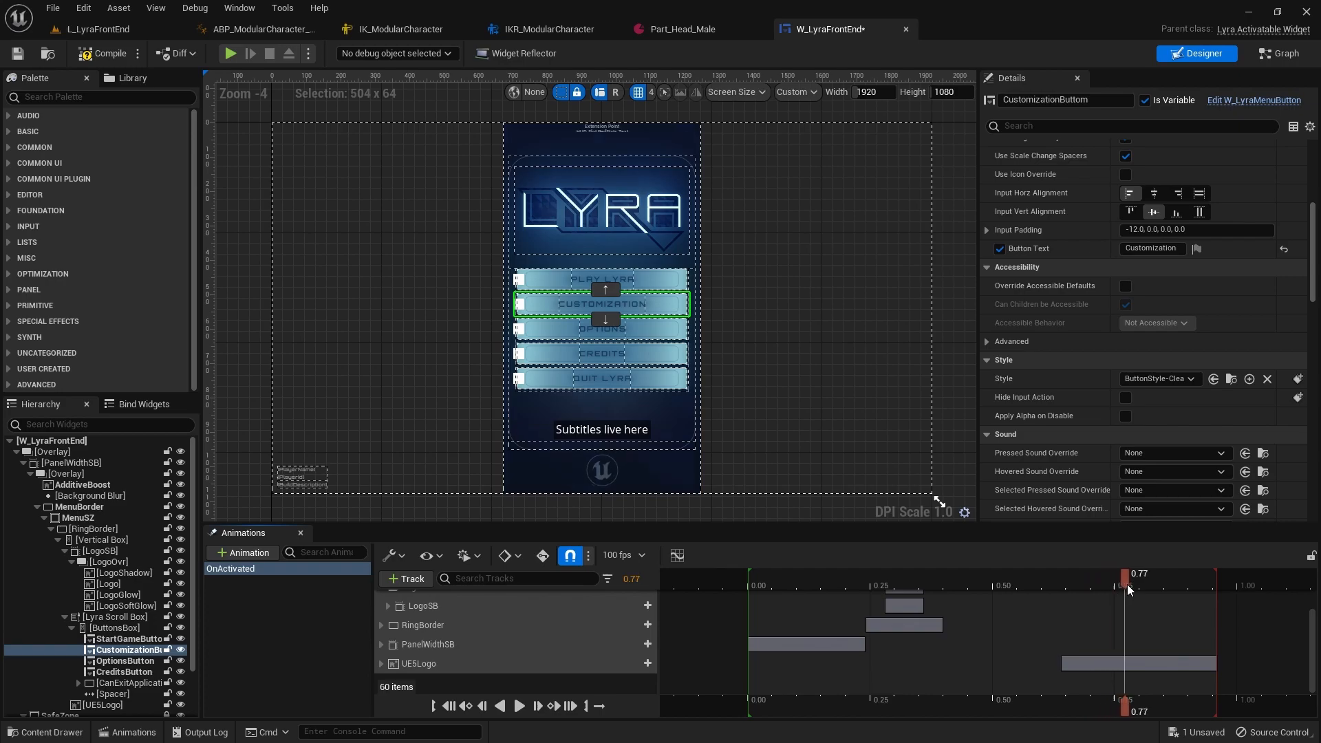
drag(1127, 590, 1112, 586)
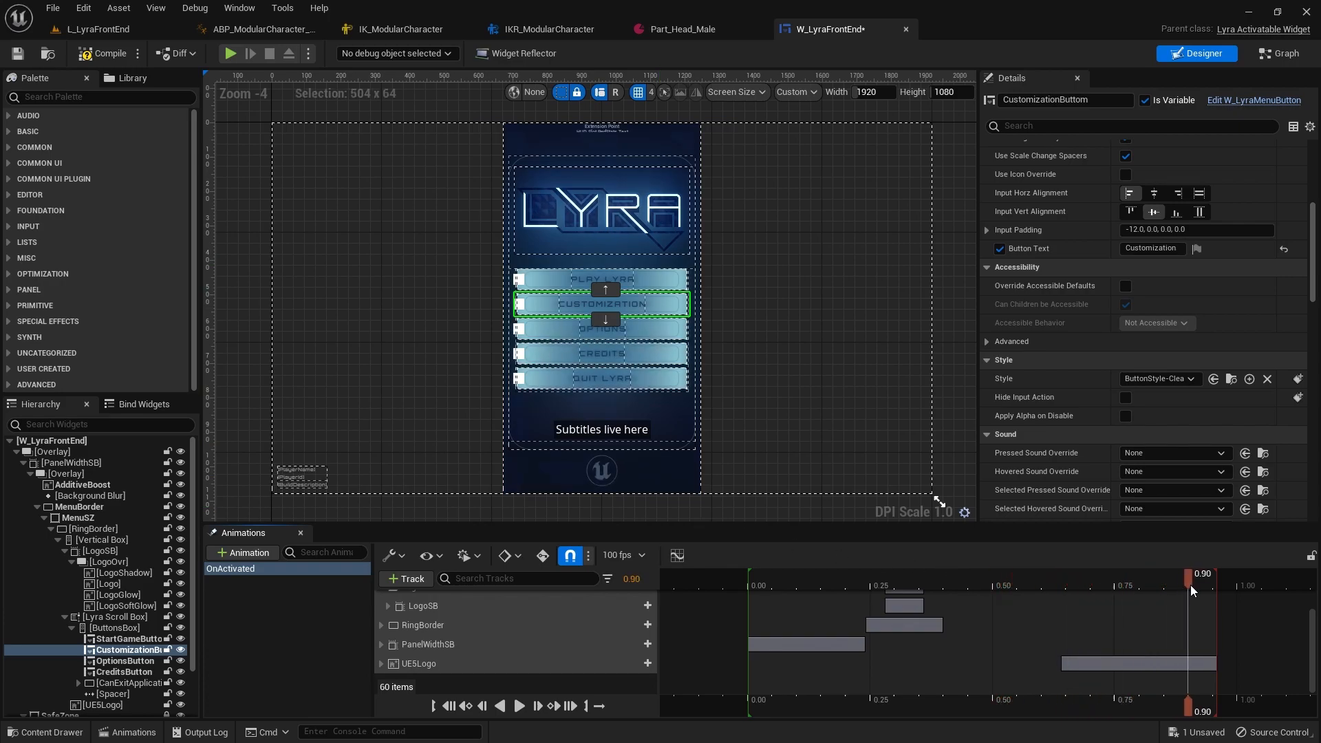
drag(1190, 573, 1001, 573)
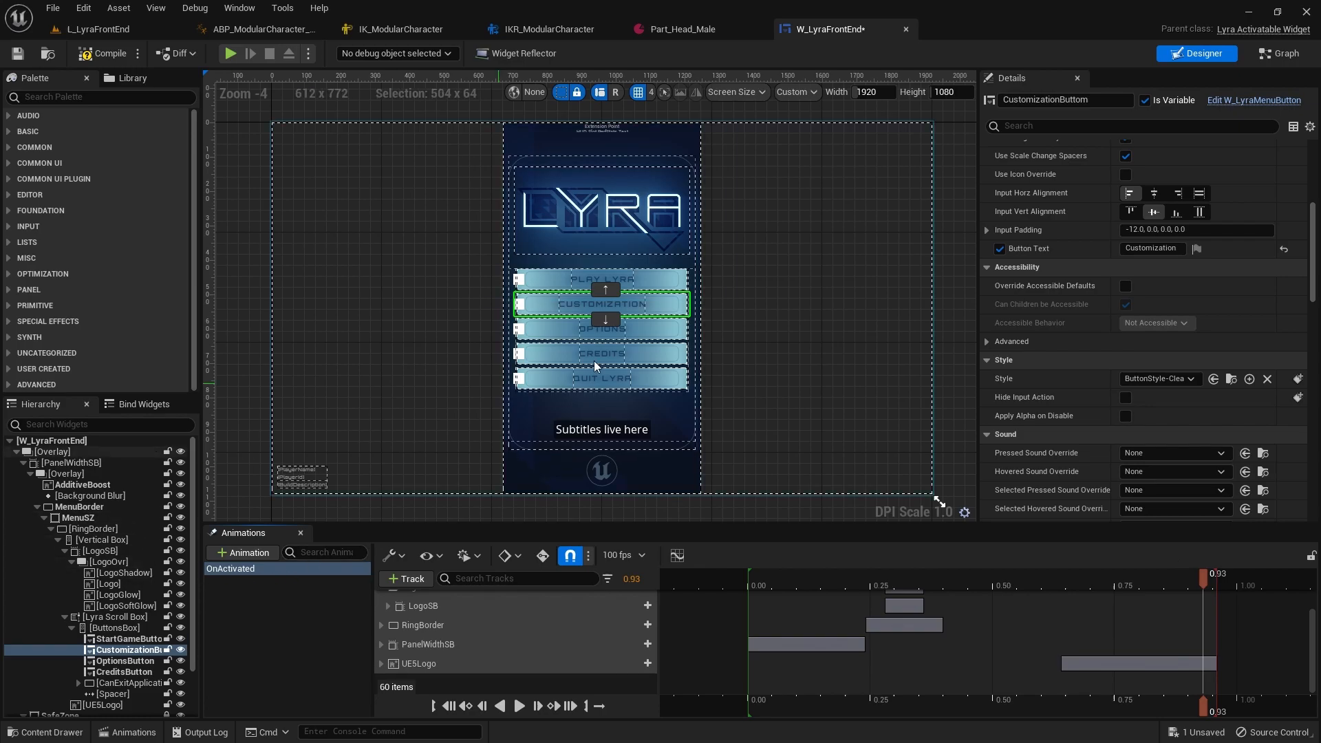
click(1280, 53)
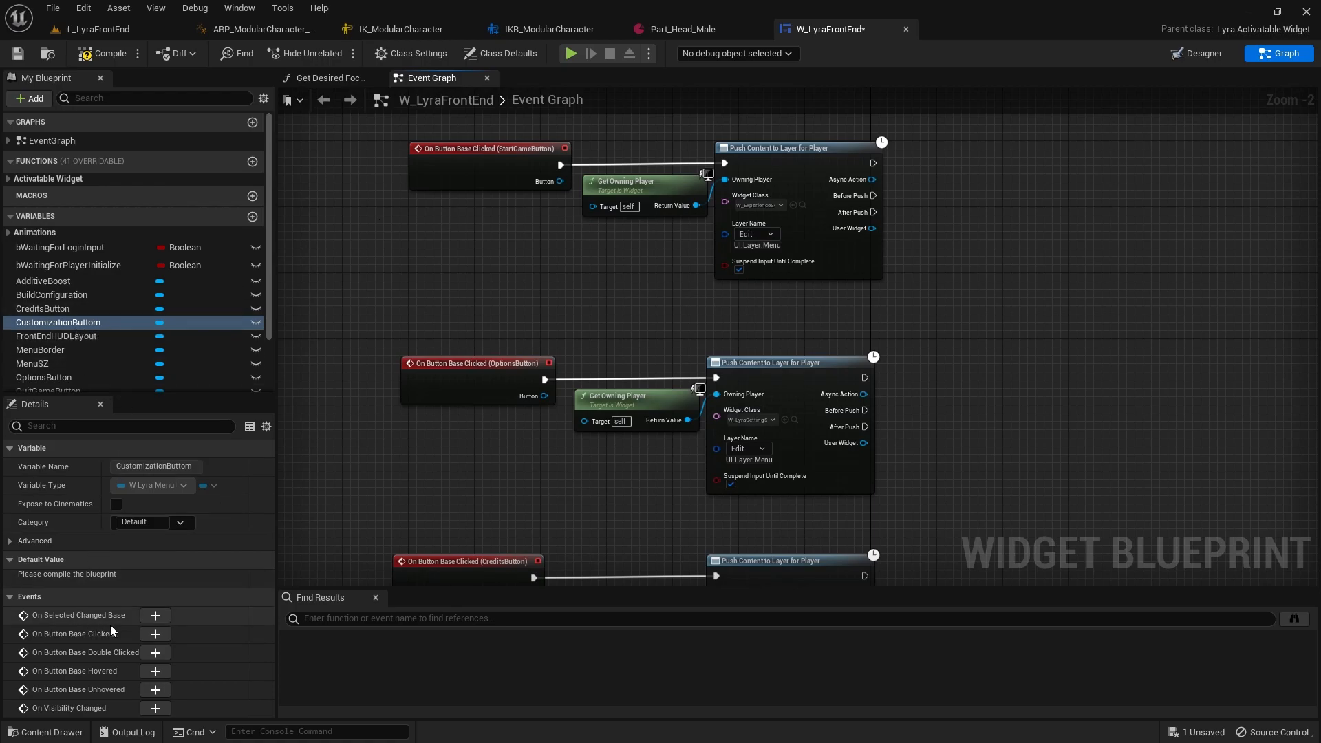
mouse_move(72, 632)
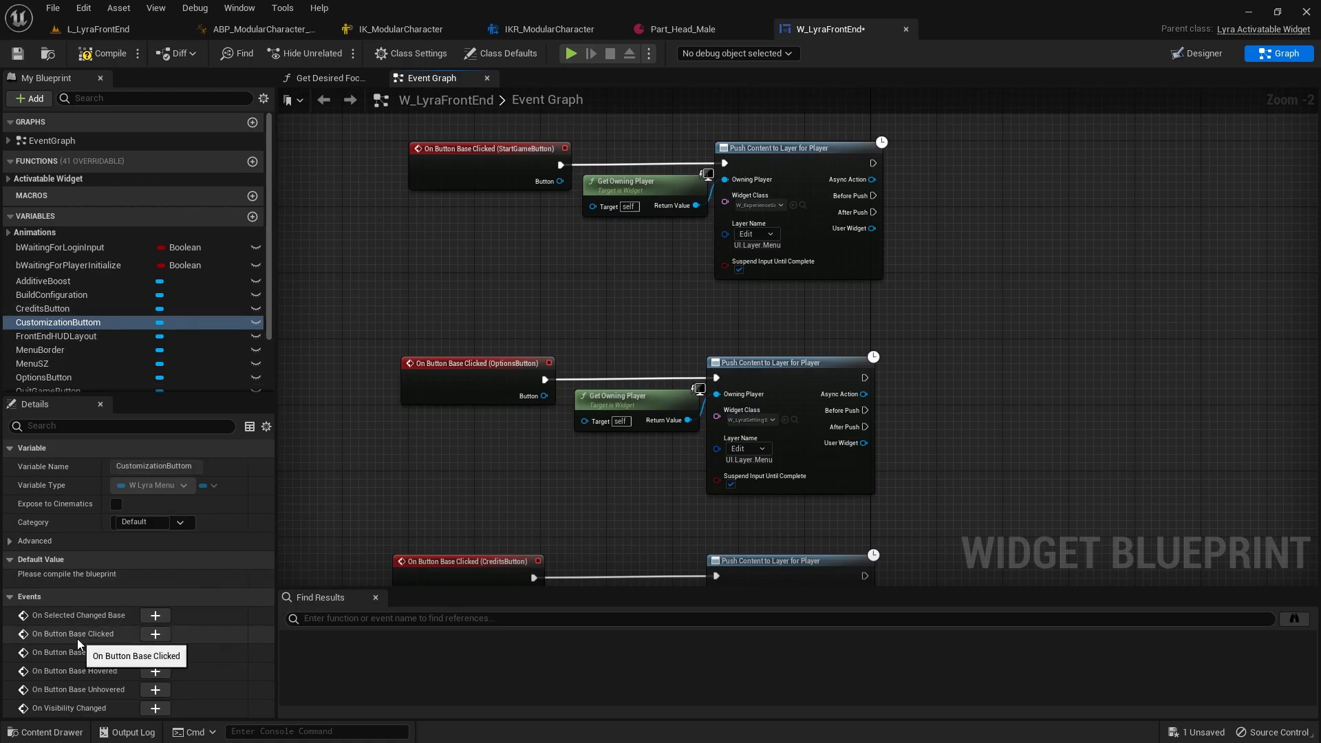
mouse_move(155, 633)
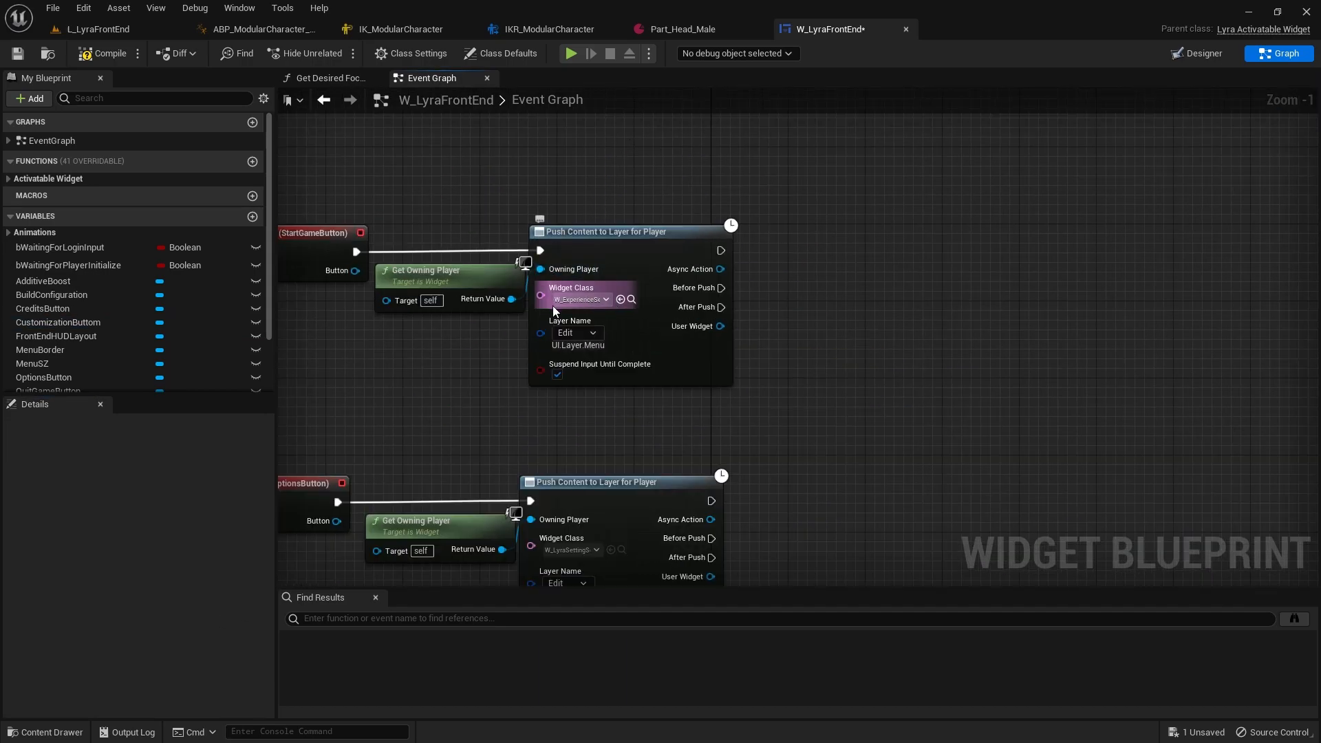
Scroll to the Customization click event and its copied Push Content and Get Owning Player nodes.
scroll(down, 3)
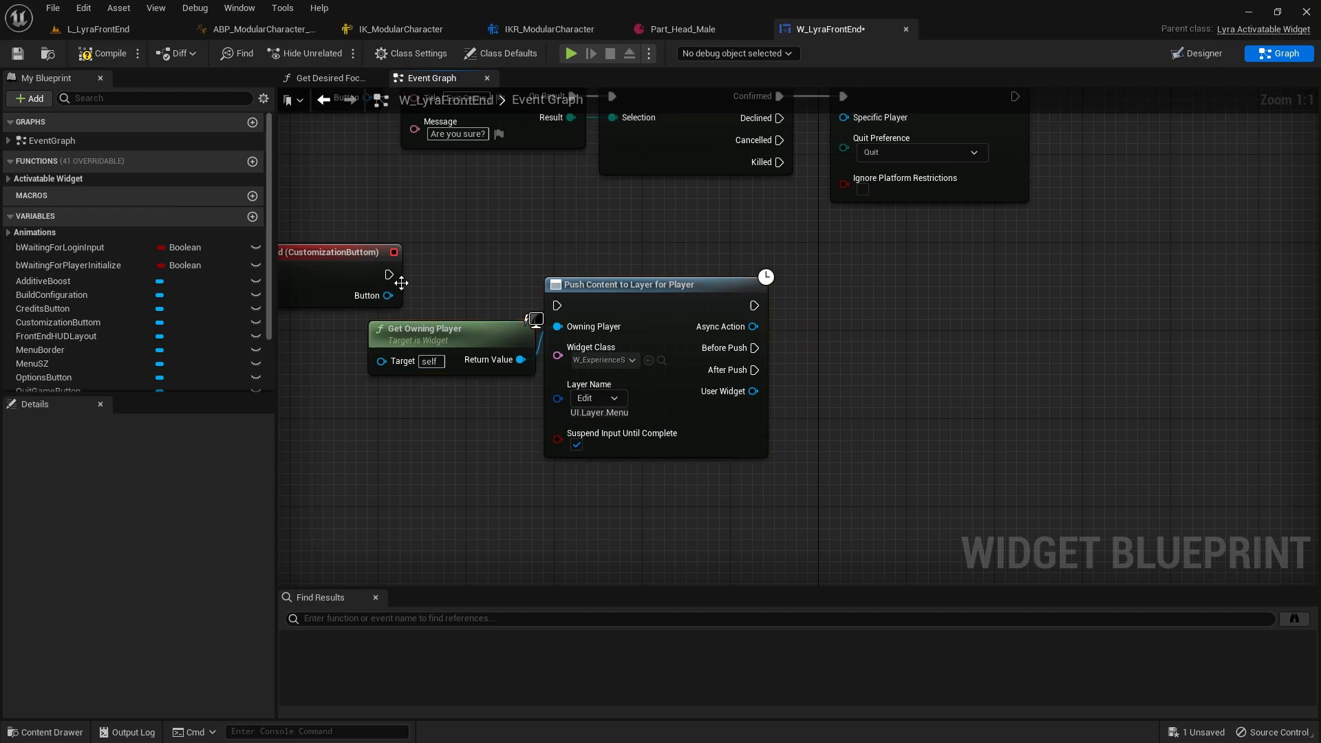
Set Widget Class to WBP_ModularCharacterScreen_Host, enable Suspend Input Until Complete, and compile.
click(600, 337)
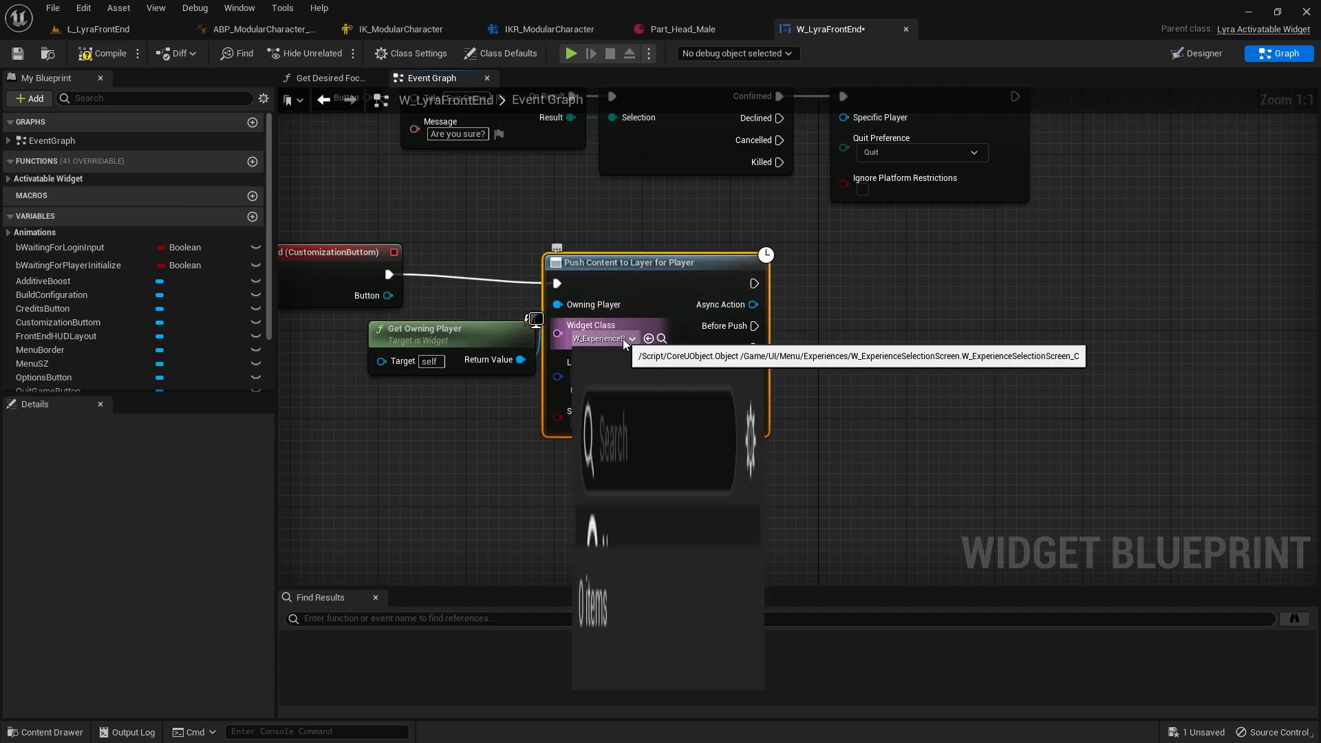
text(cust)
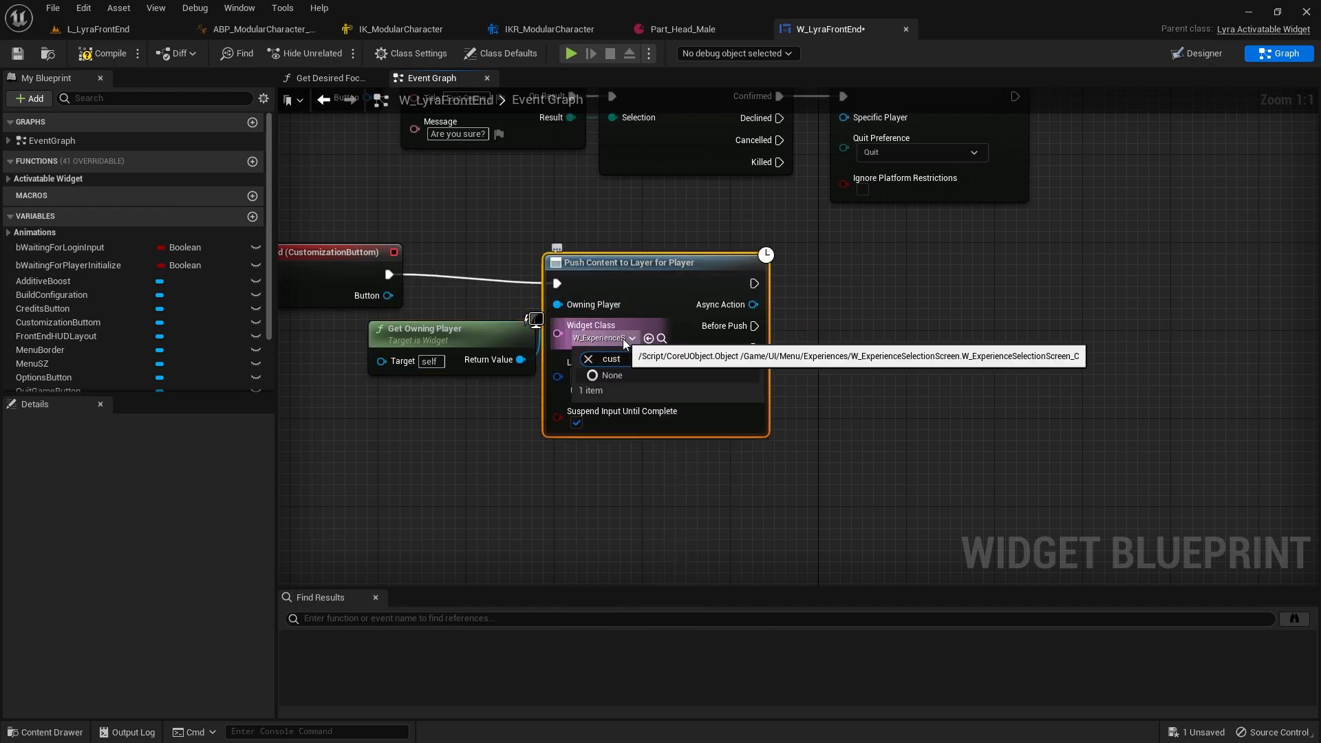
click(588, 359)
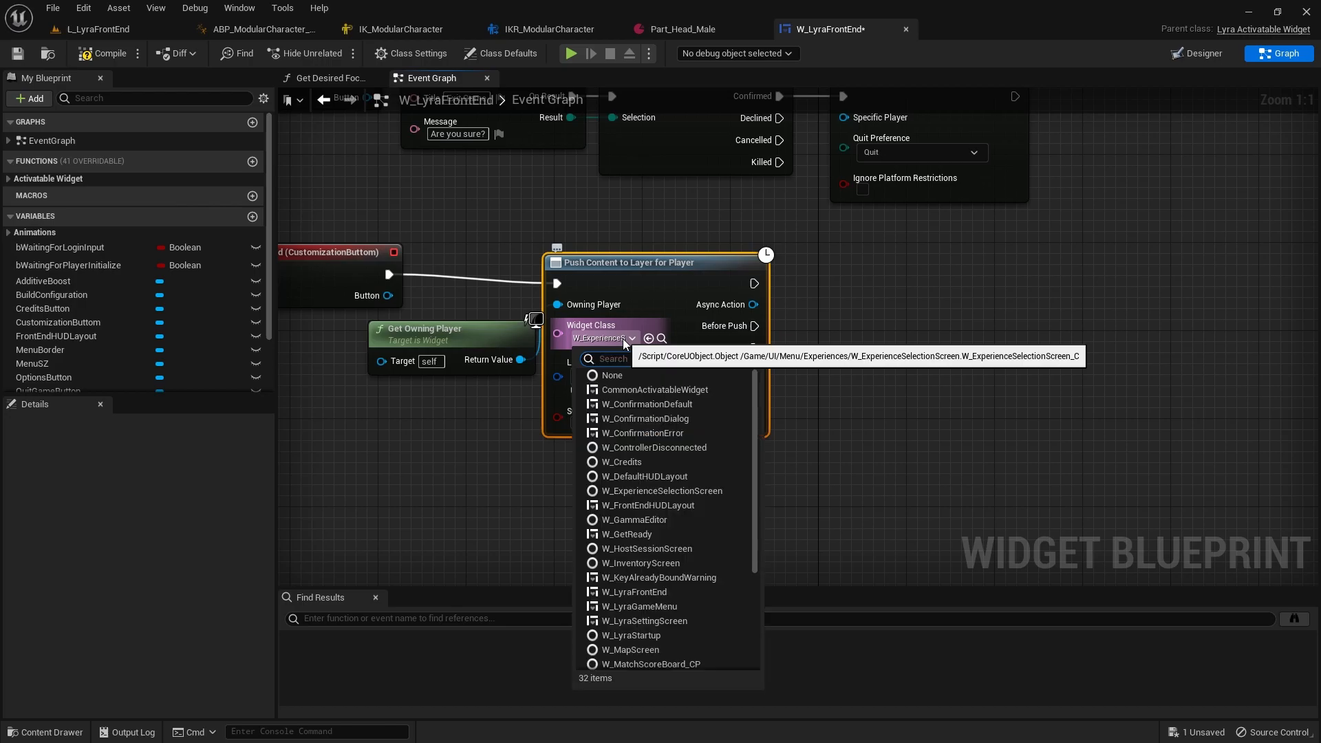
mouse_move(654, 390)
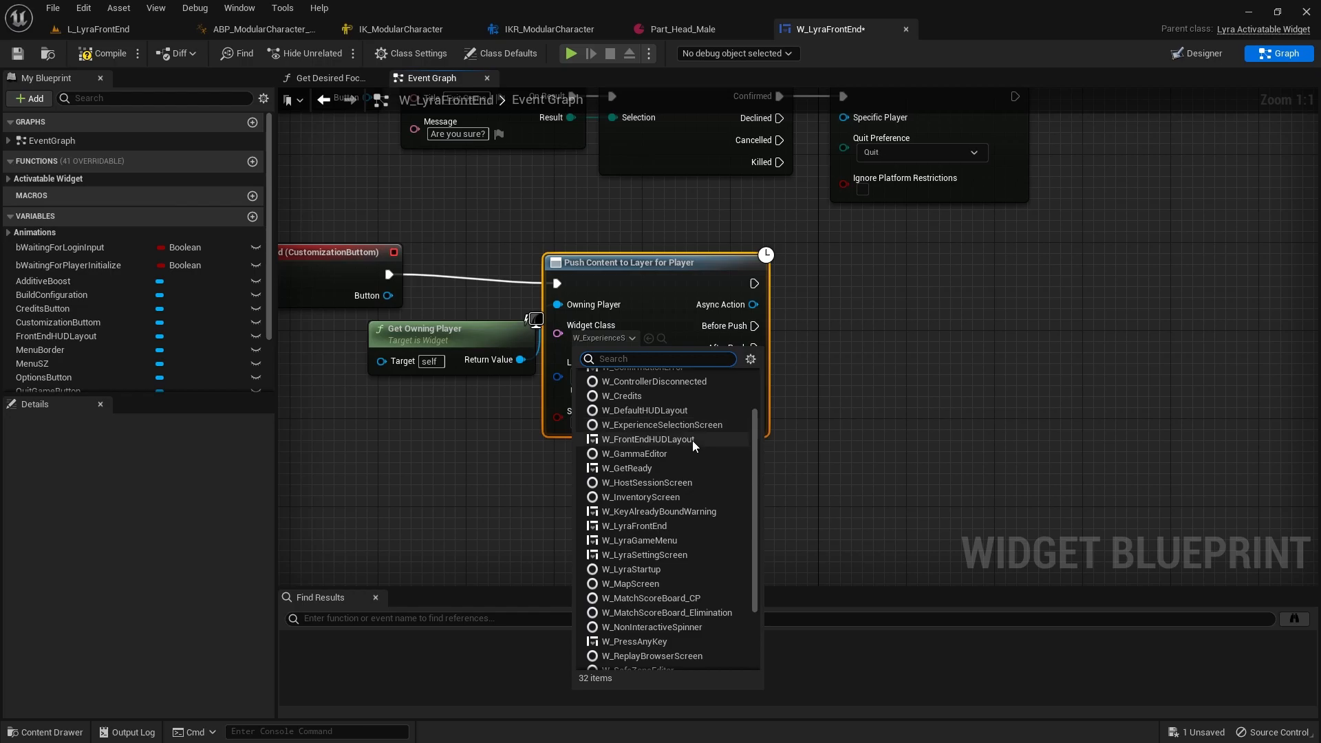
scroll(down, 3)
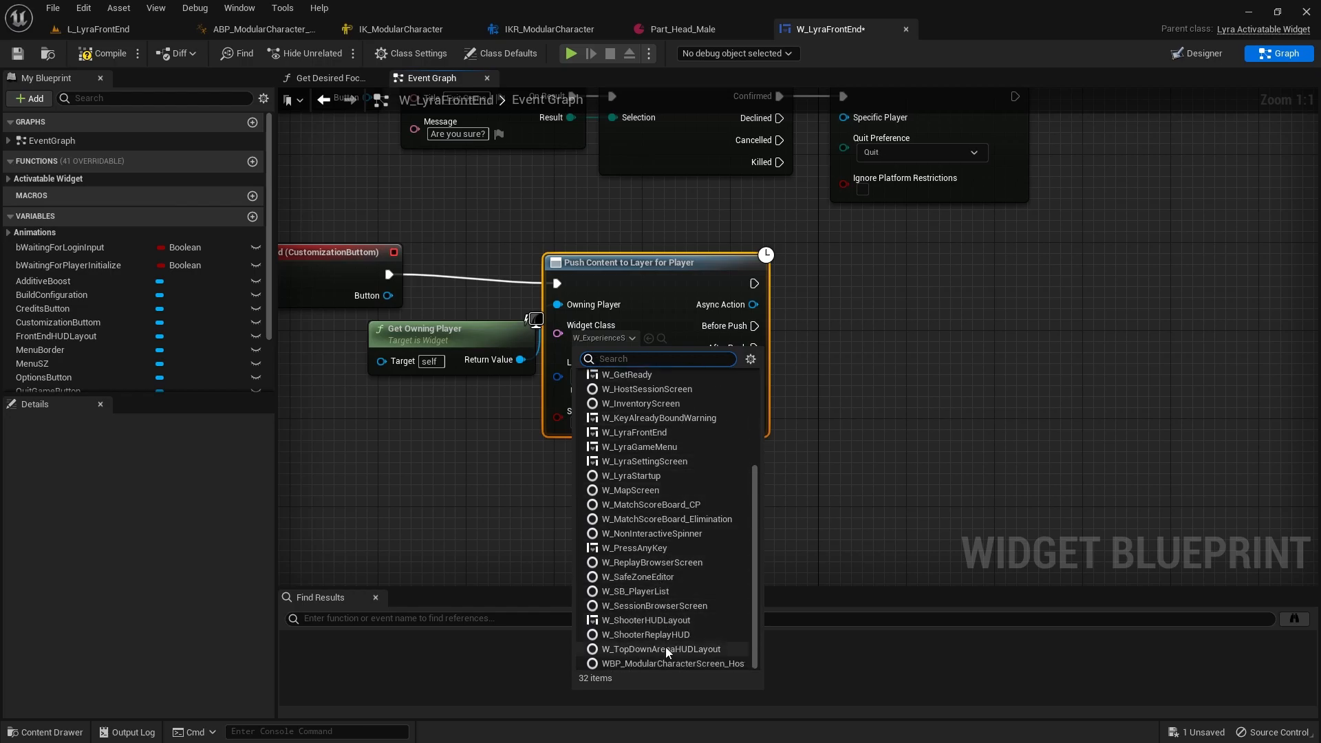
mouse_move(676, 678)
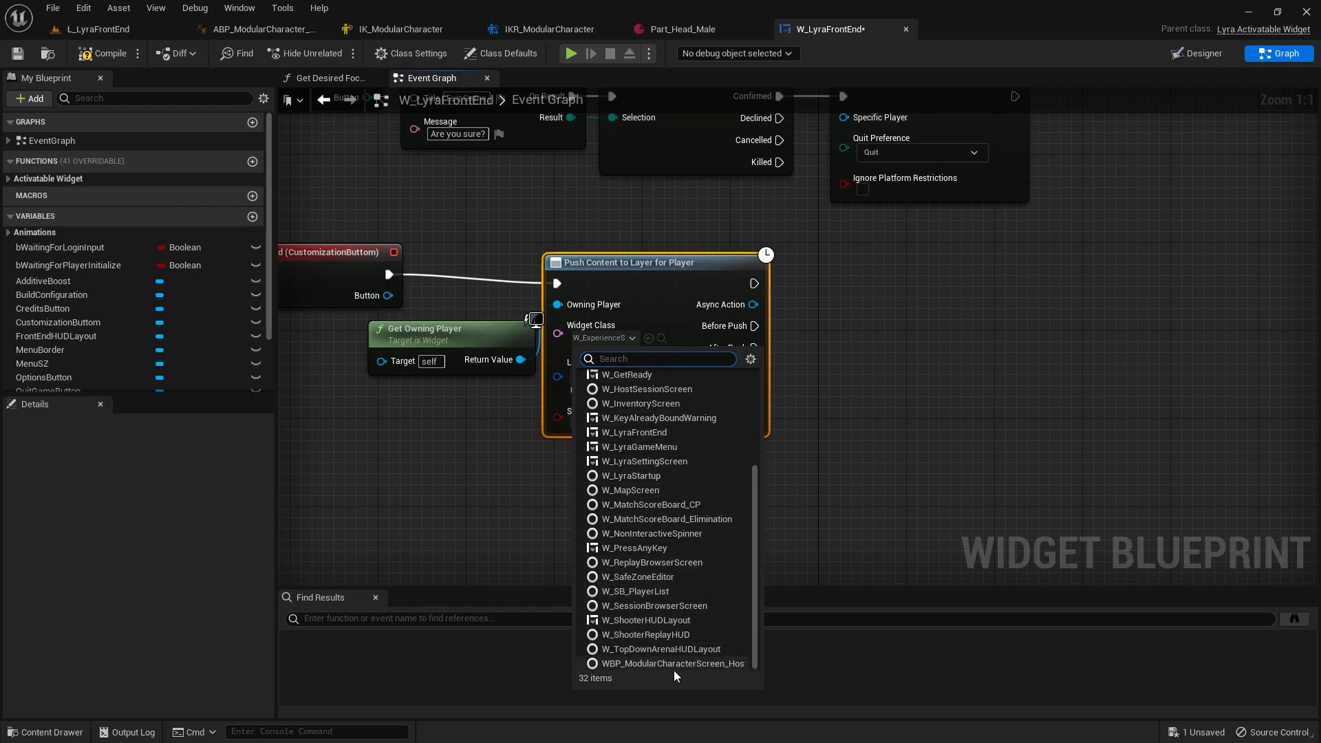
mouse_move(667, 663)
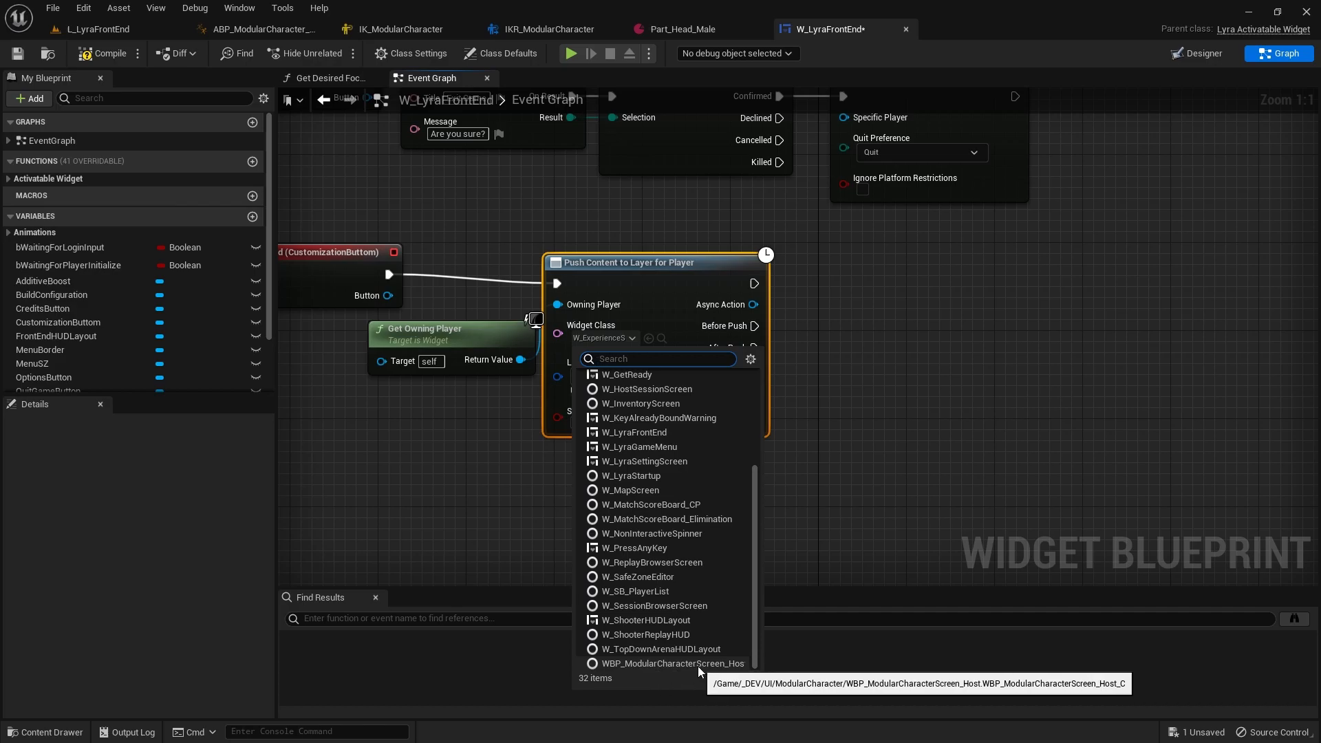
click(661, 663)
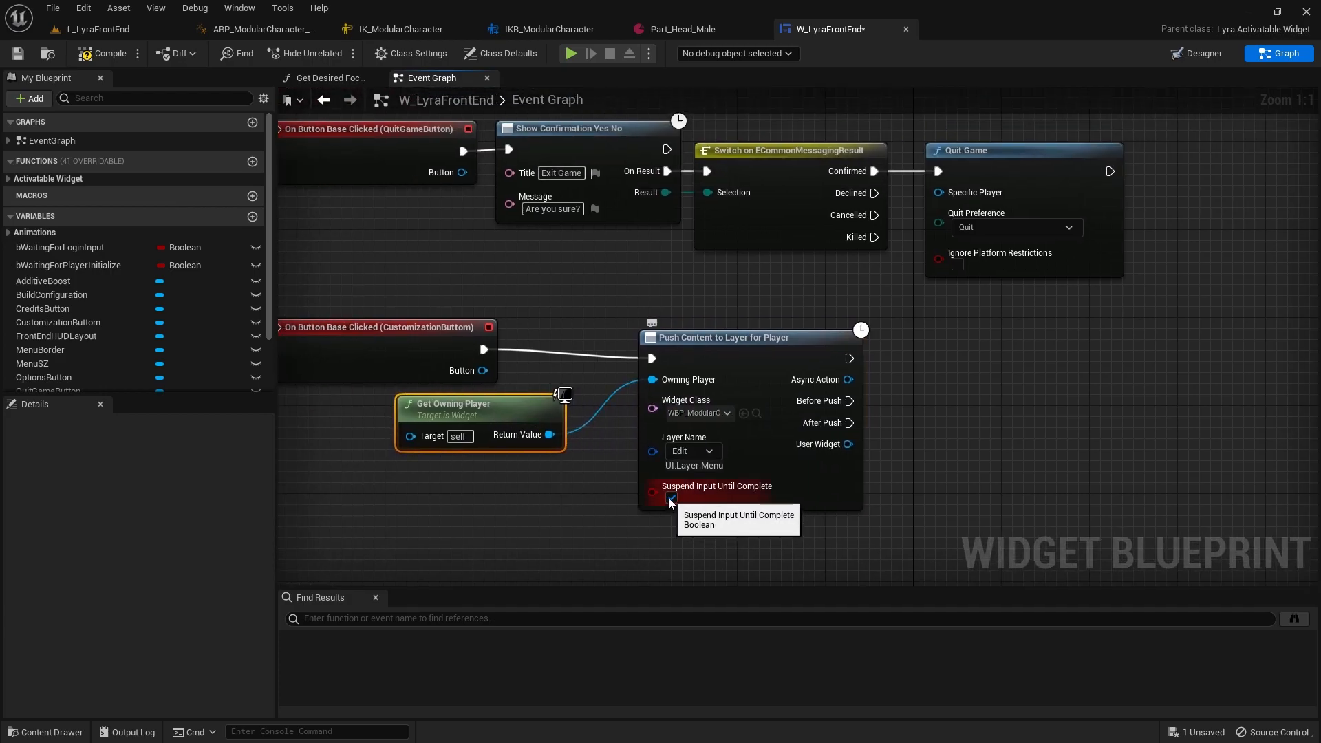
click(671, 497)
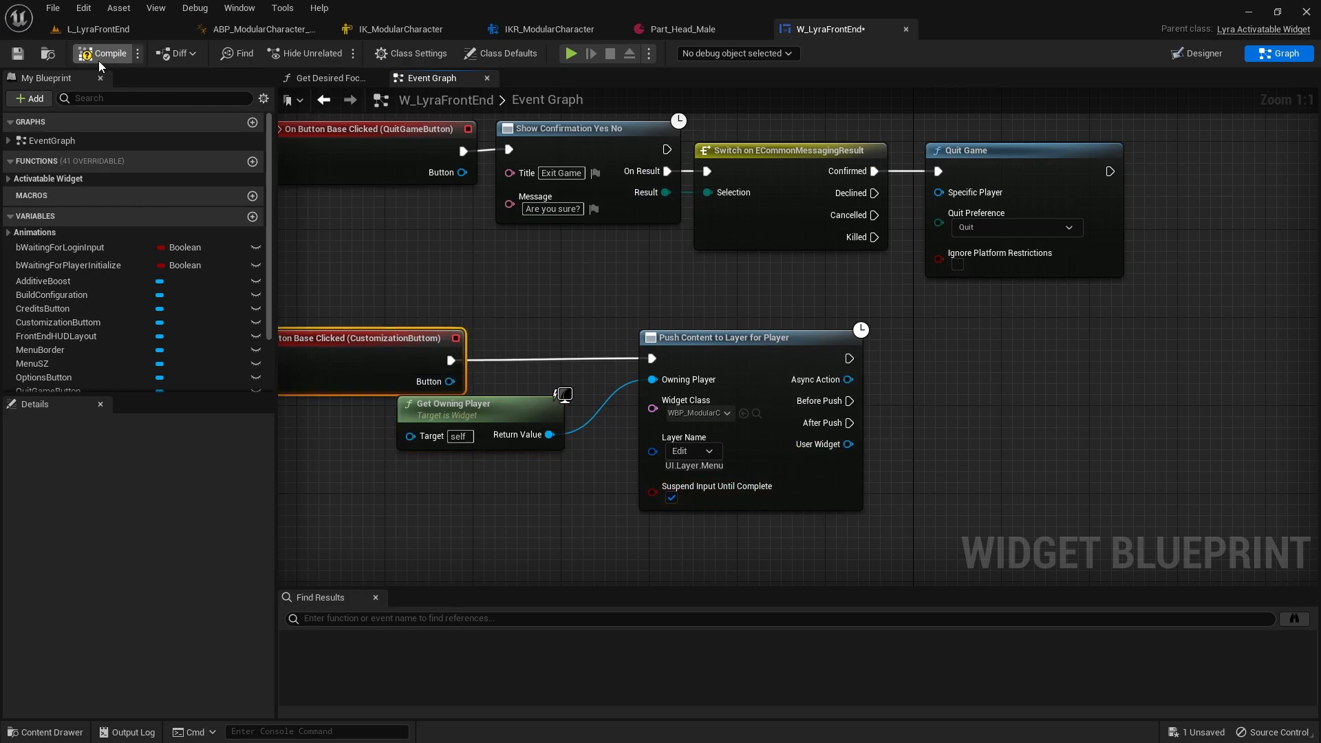
click(95, 29)
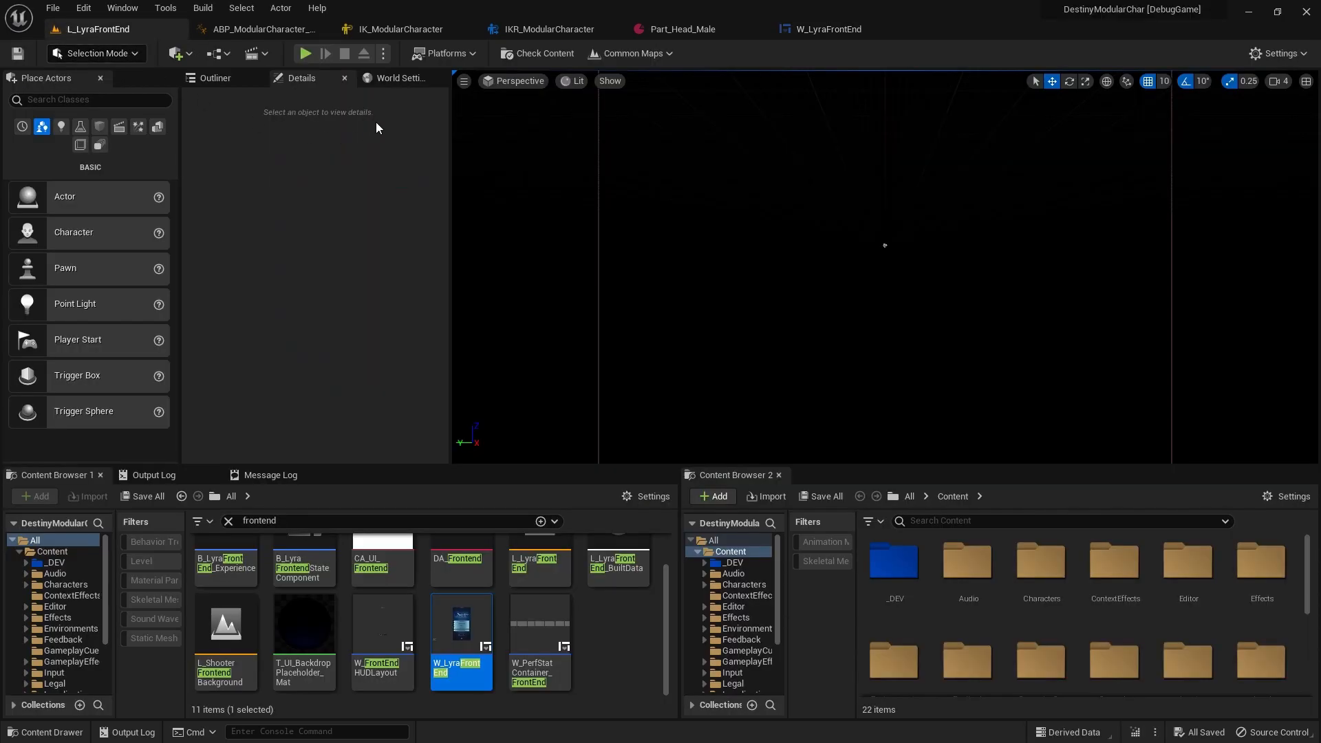
click(305, 53)
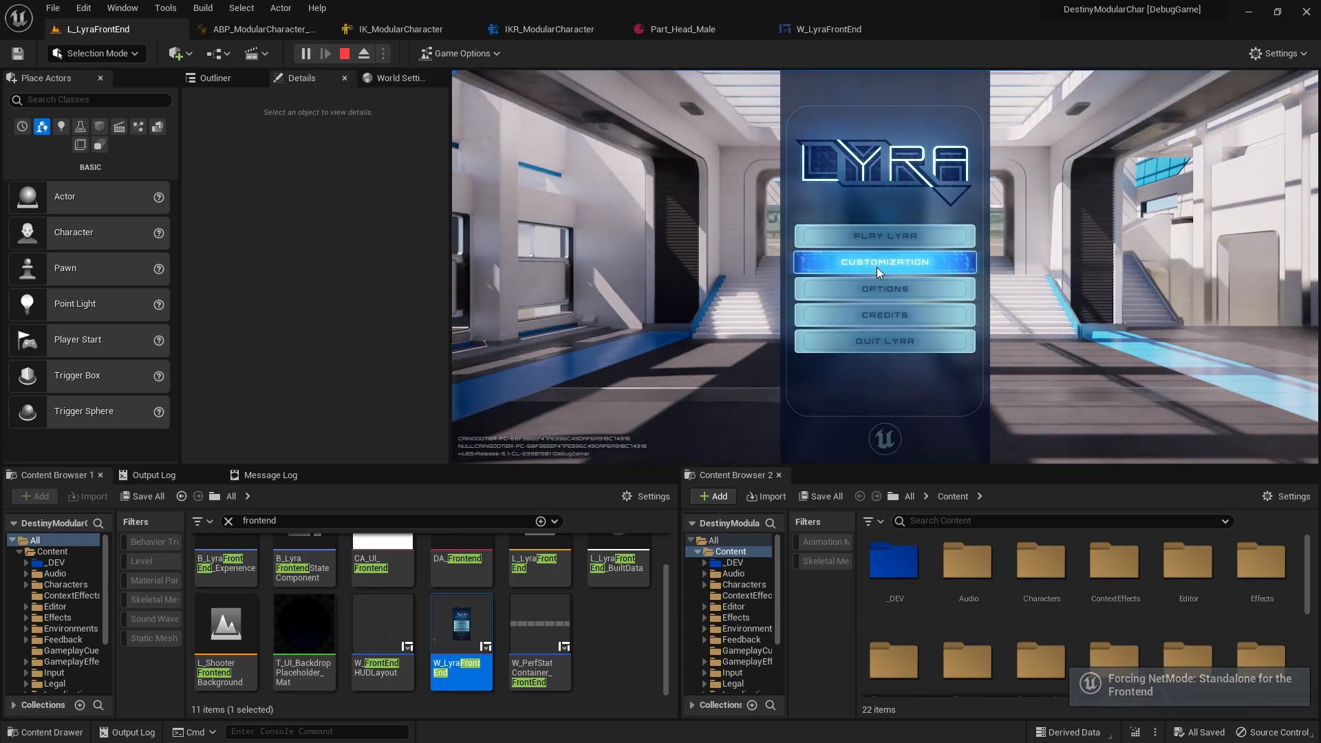
click(883, 262)
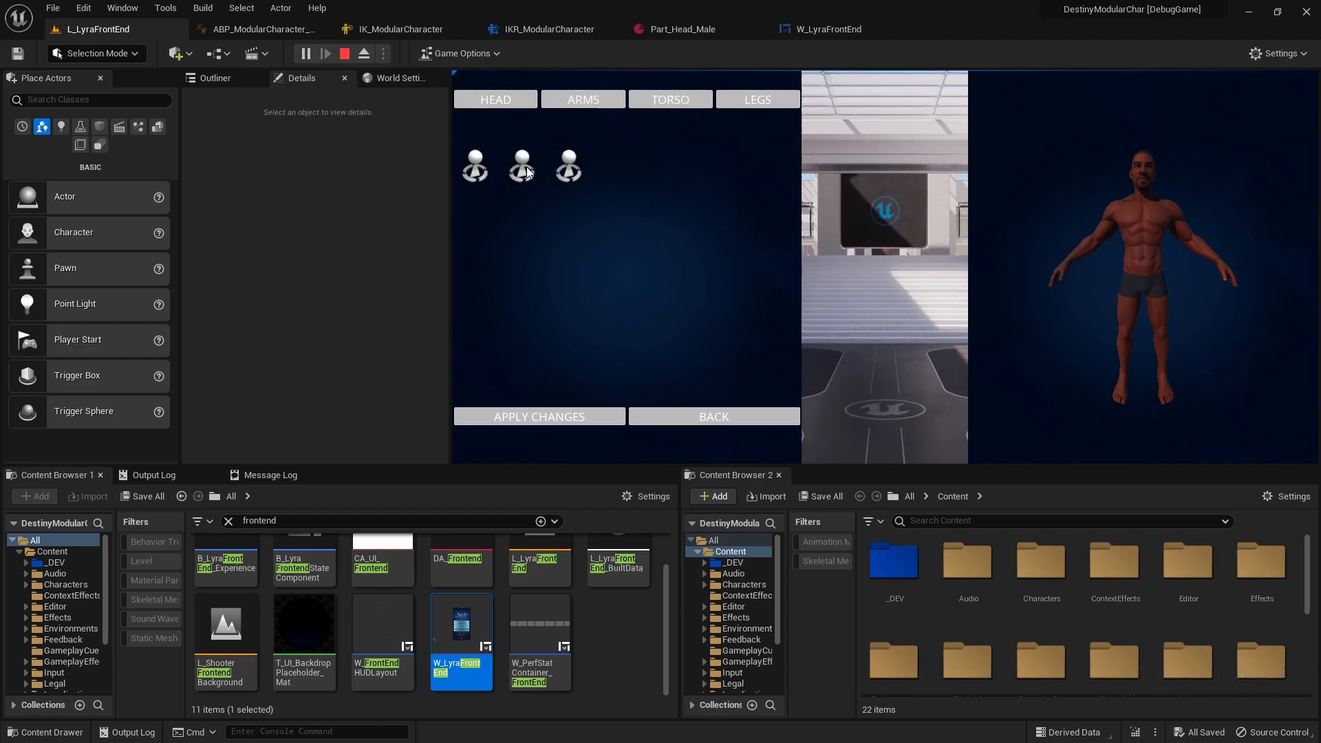
mouse_move(624, 319)
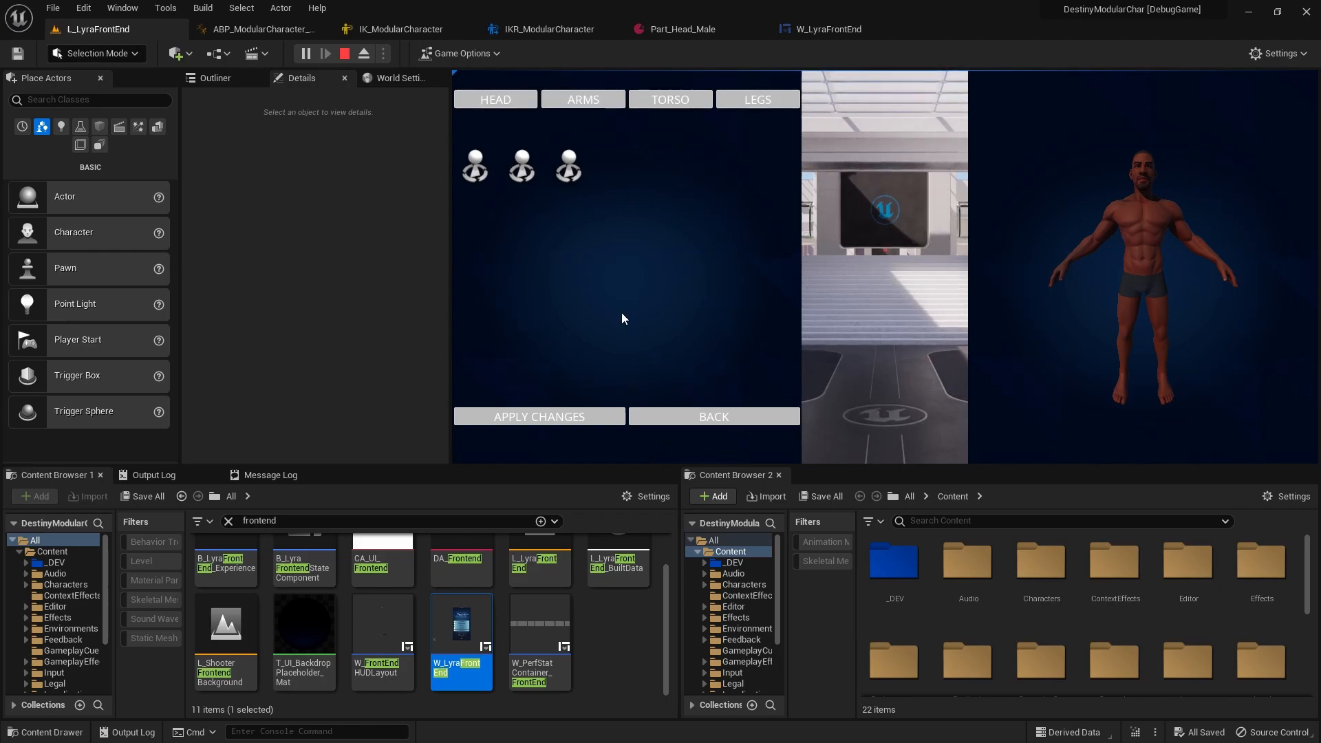
mouse_move(1085, 210)
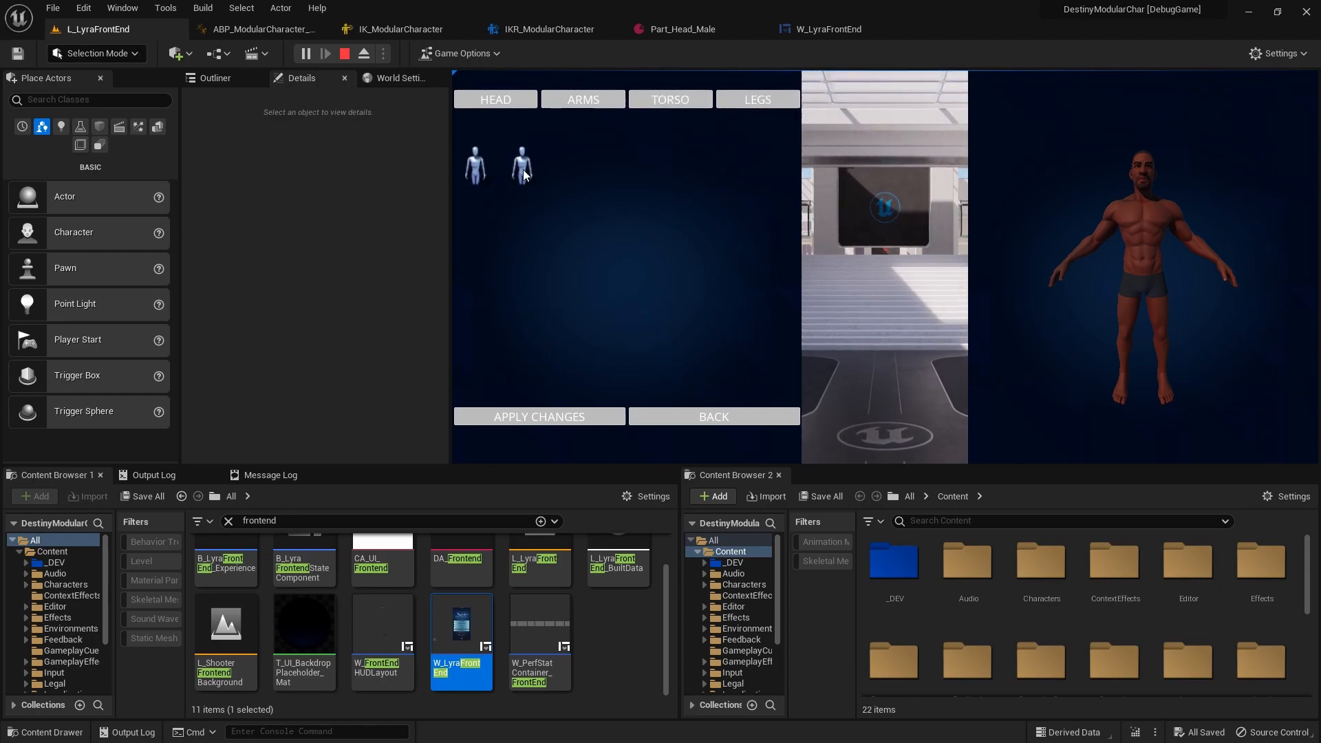
click(712, 417)
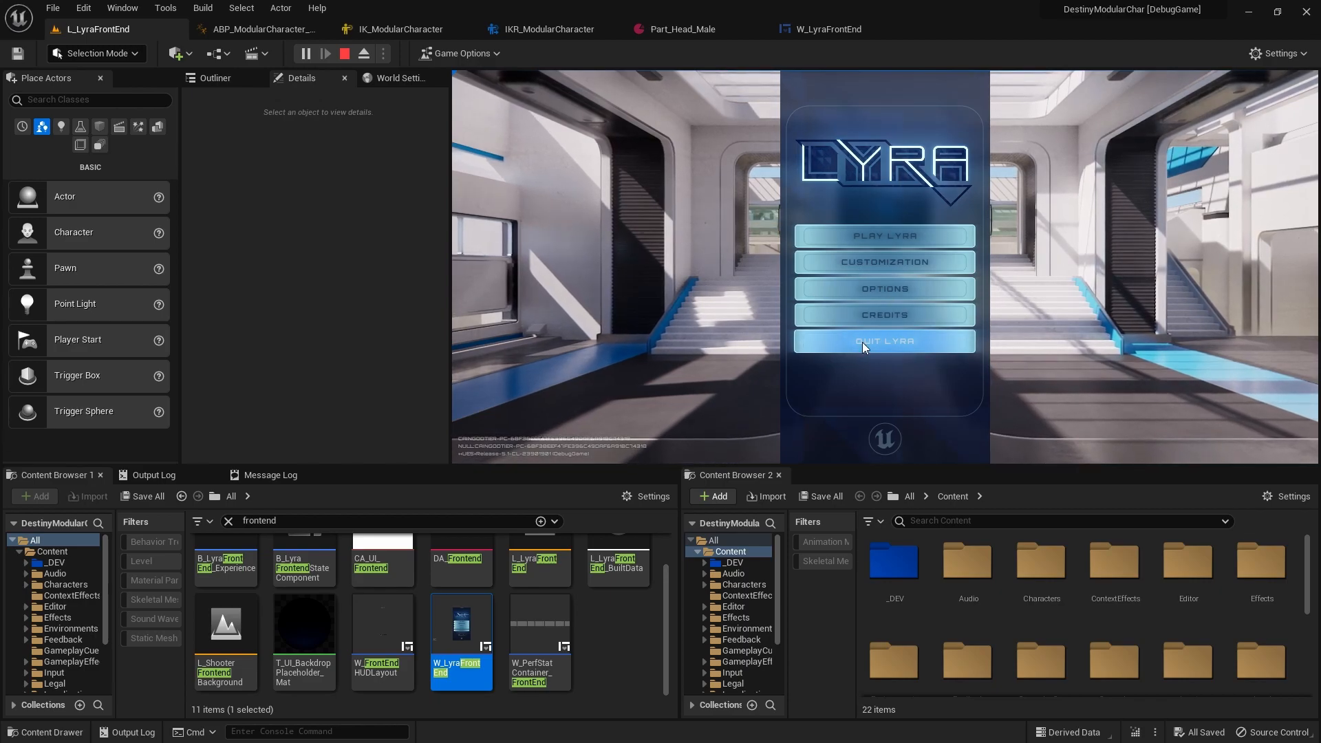
click(884, 340)
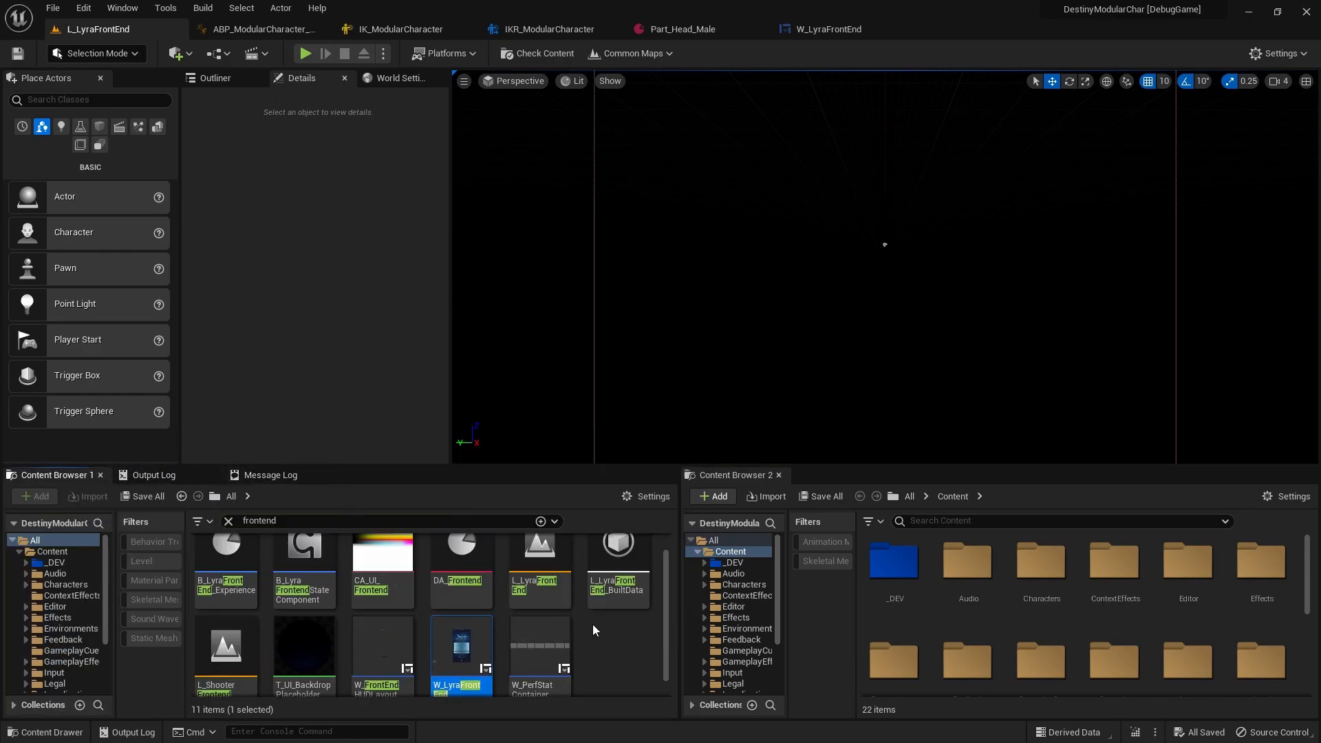
mouse_move(537, 585)
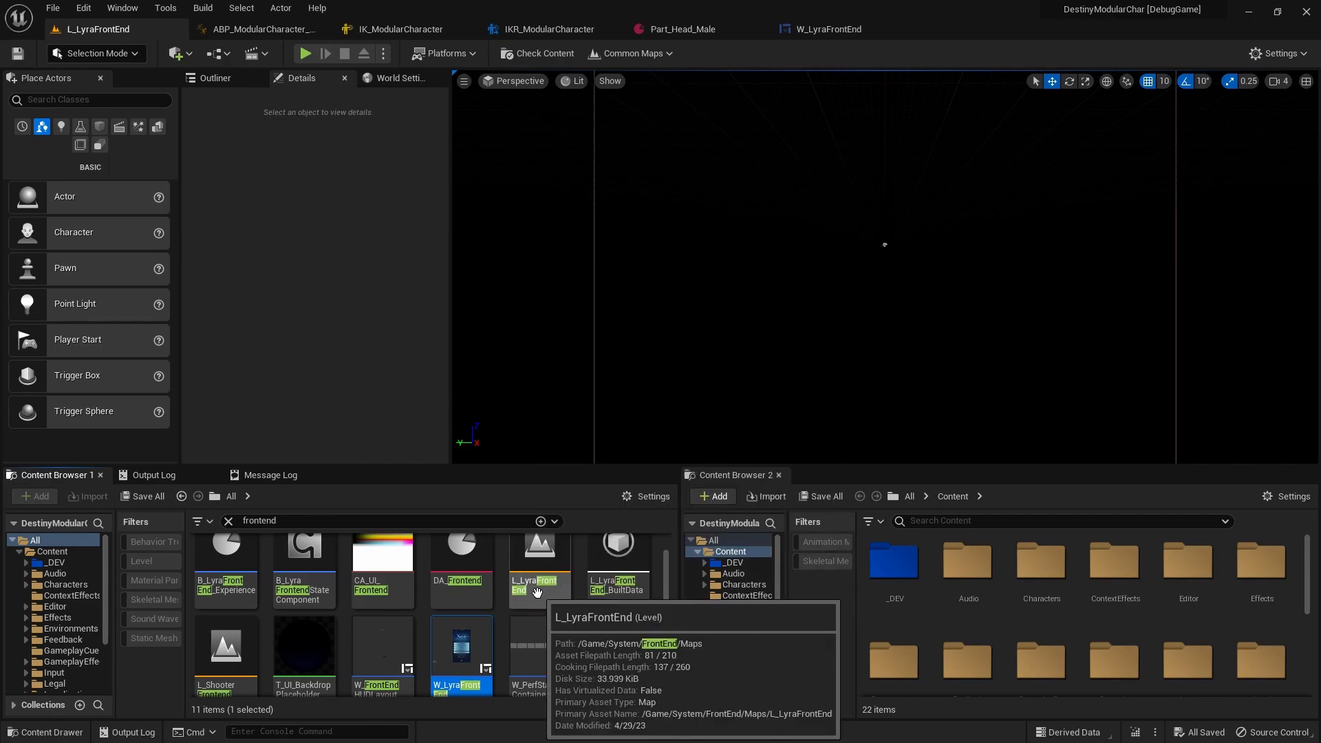
mouse_move(699, 301)
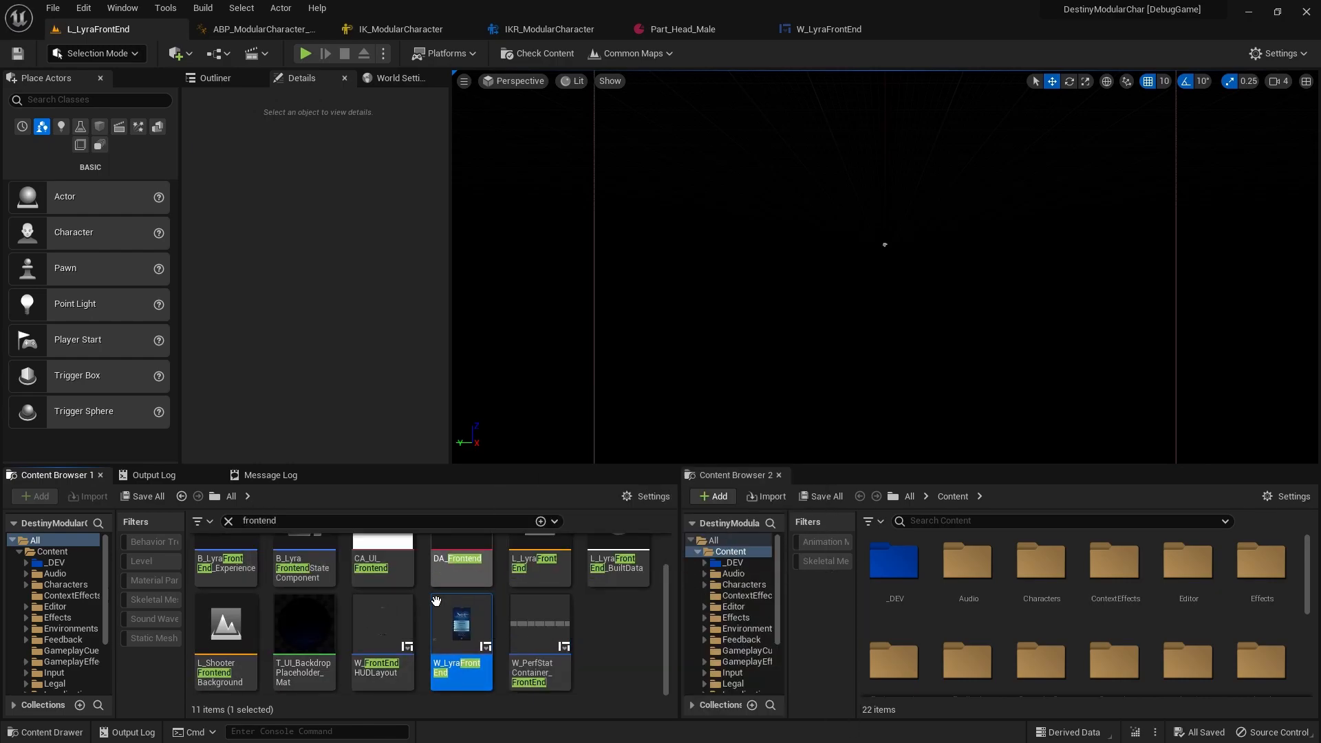
Open the L_ShooterFrontendBackground level.
click(225, 642)
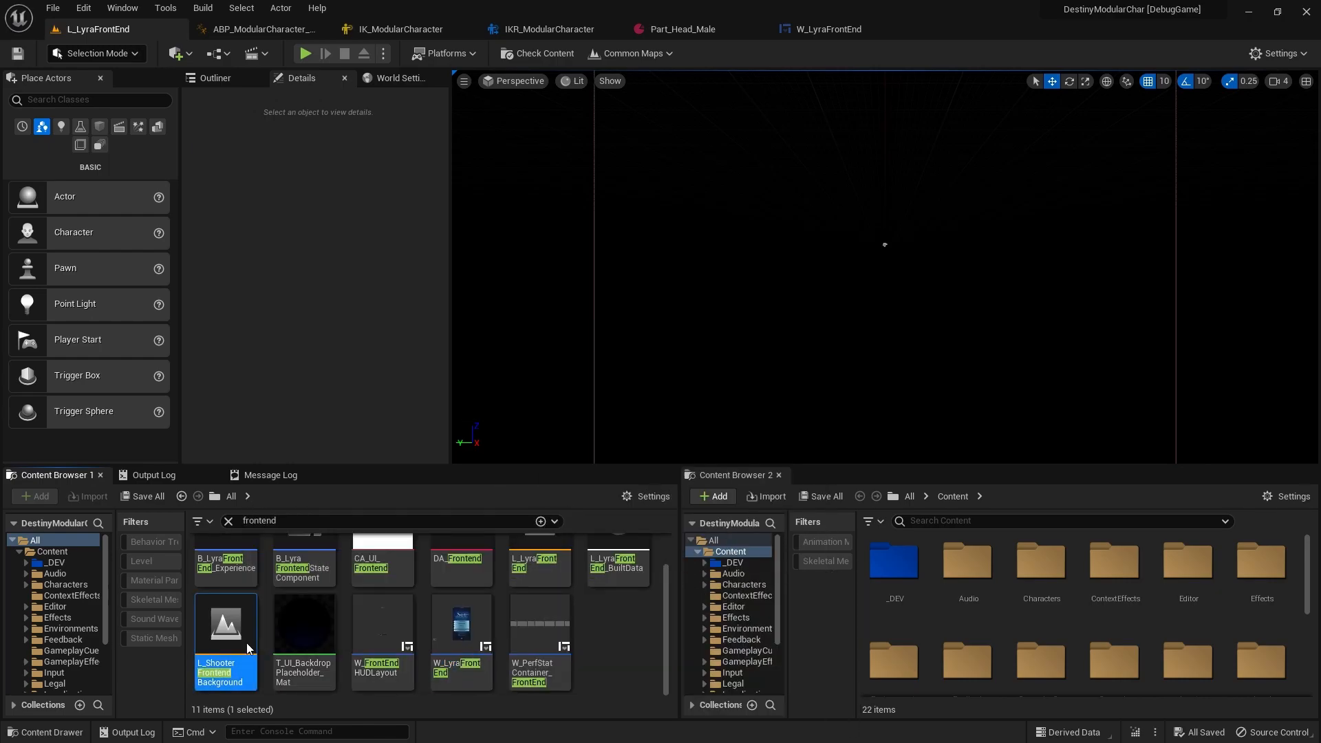
double_click(224, 624)
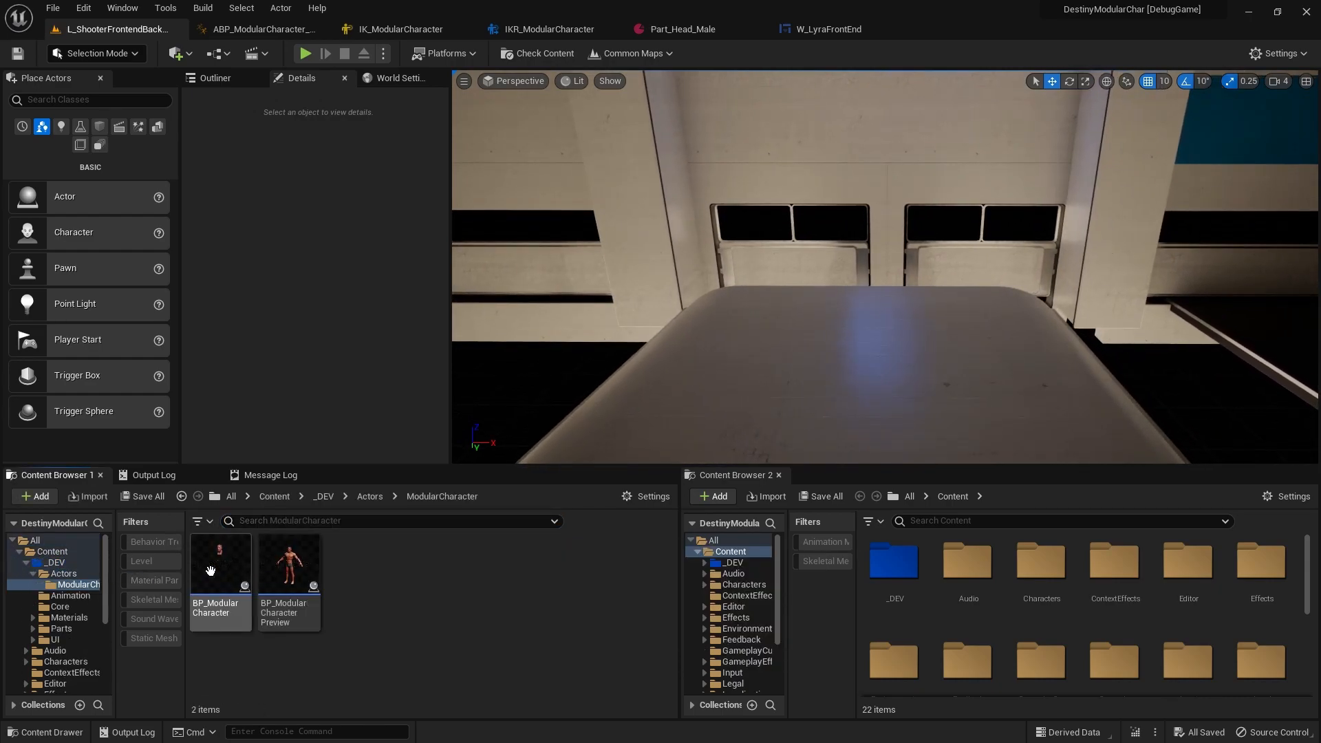
Place BP_ModularCharacterPreview on the tabletop and browse the Lights in Place Actors.
click(288, 563)
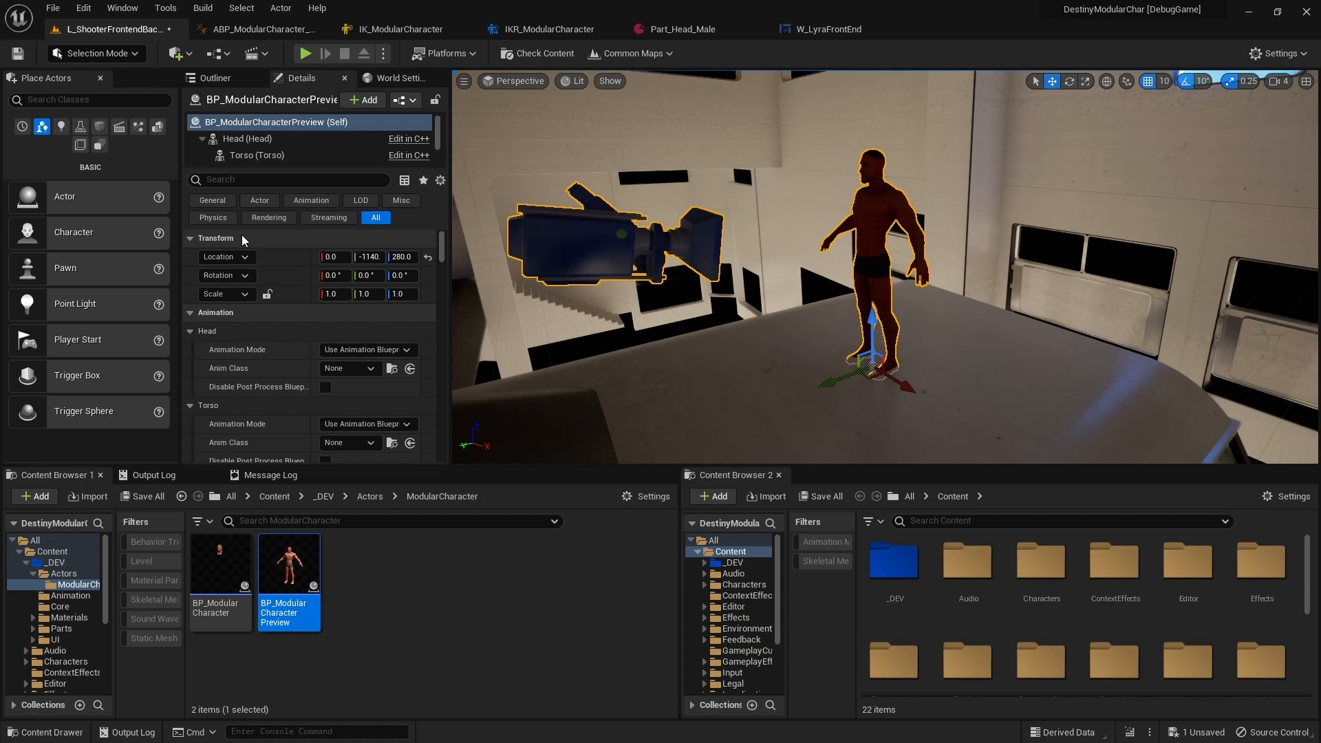
click(59, 126)
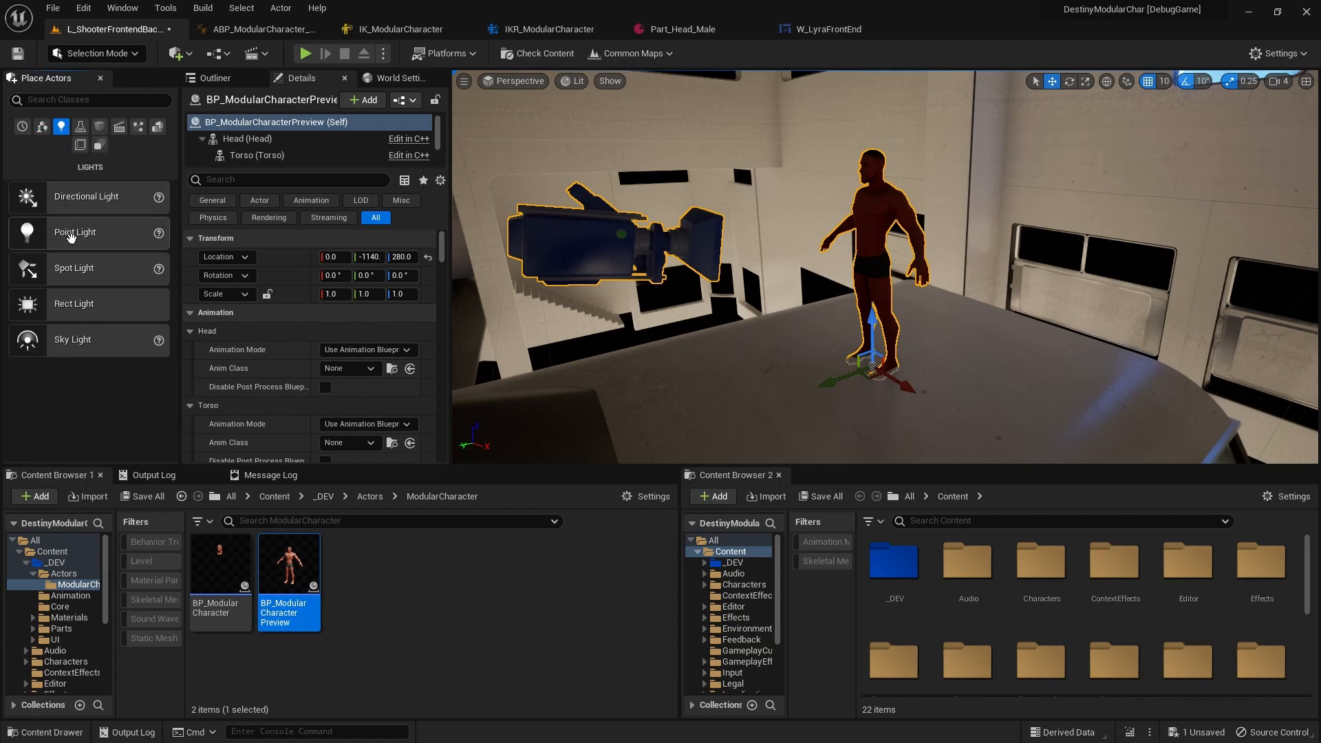
mouse_move(87, 274)
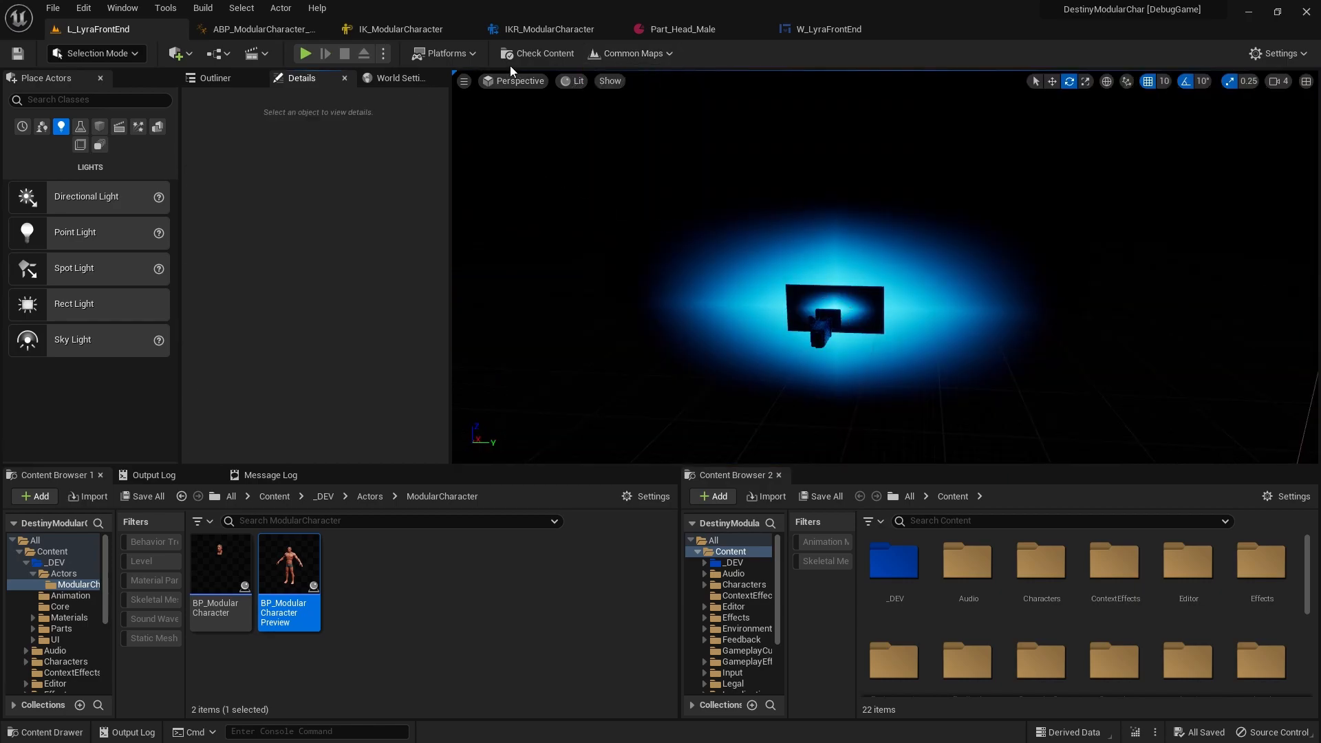
Play the front-end, open Customization, and pick body parts such as a T-shirt torso.
click(305, 53)
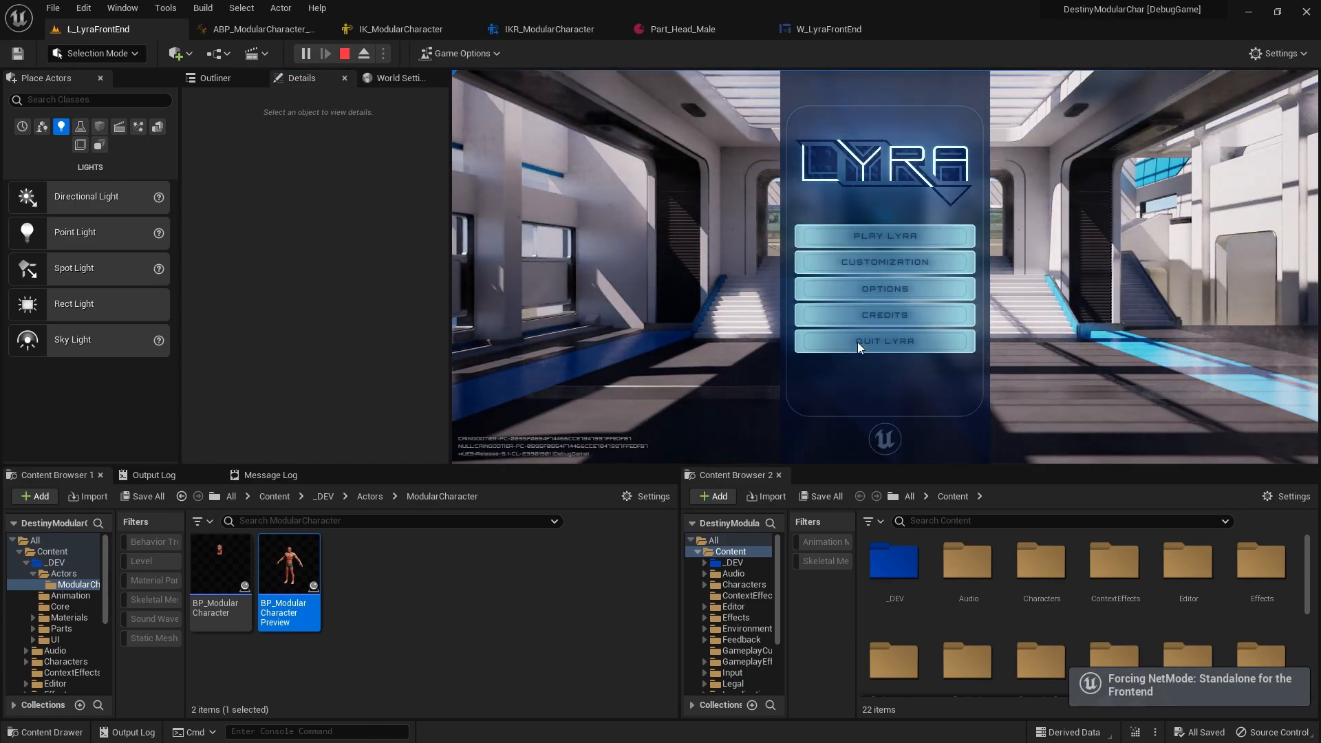
click(883, 262)
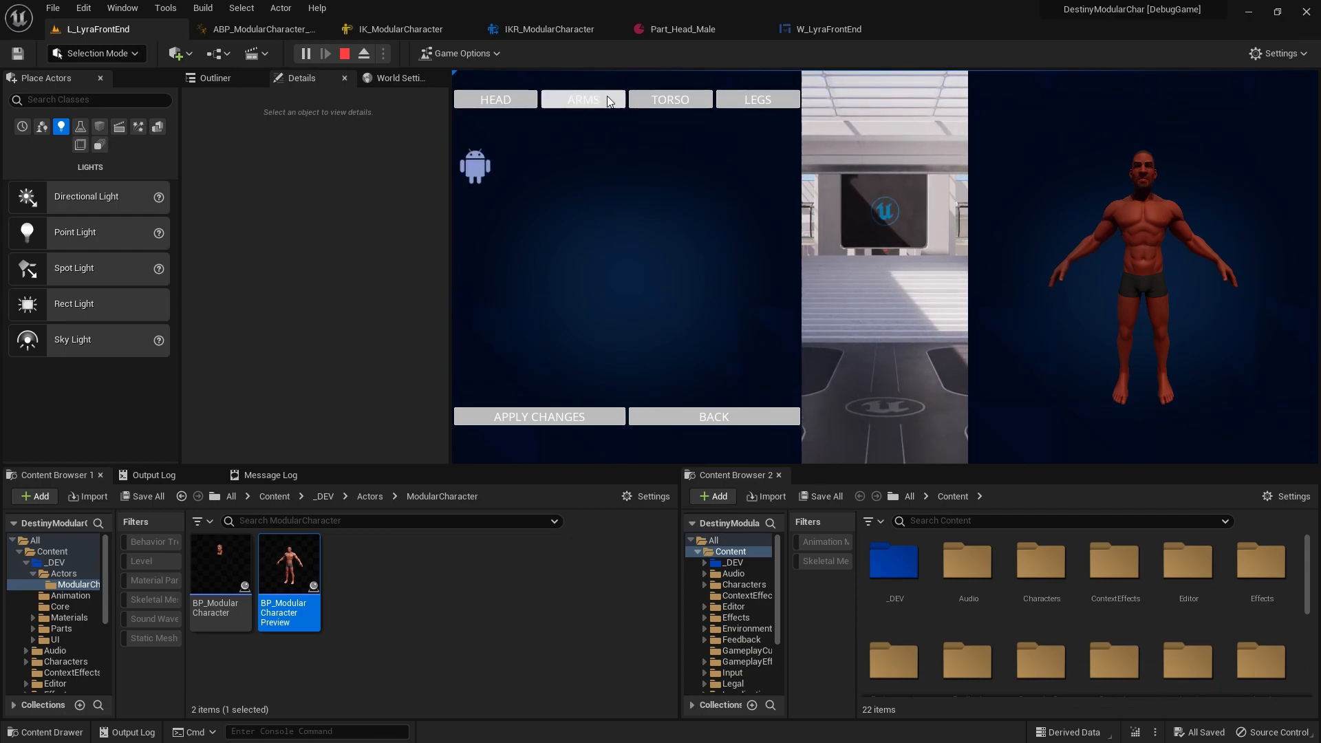
click(582, 99)
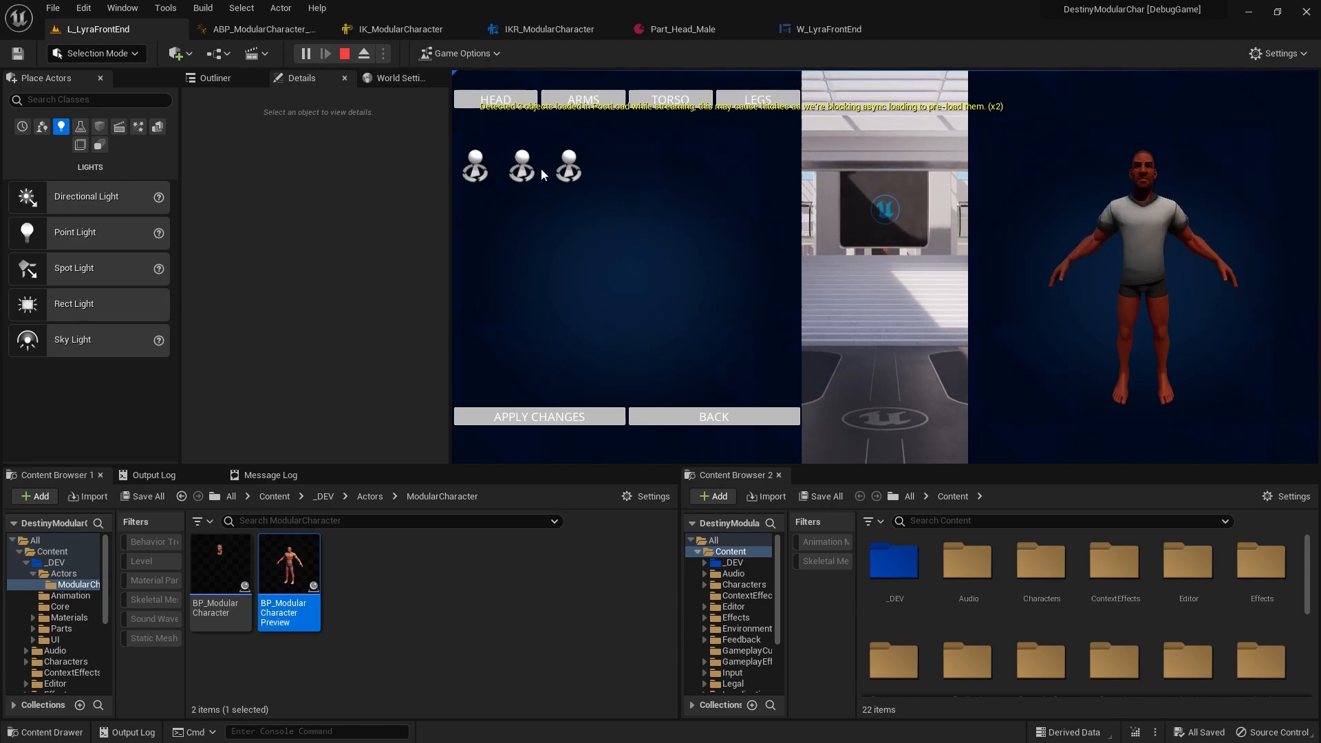
click(567, 165)
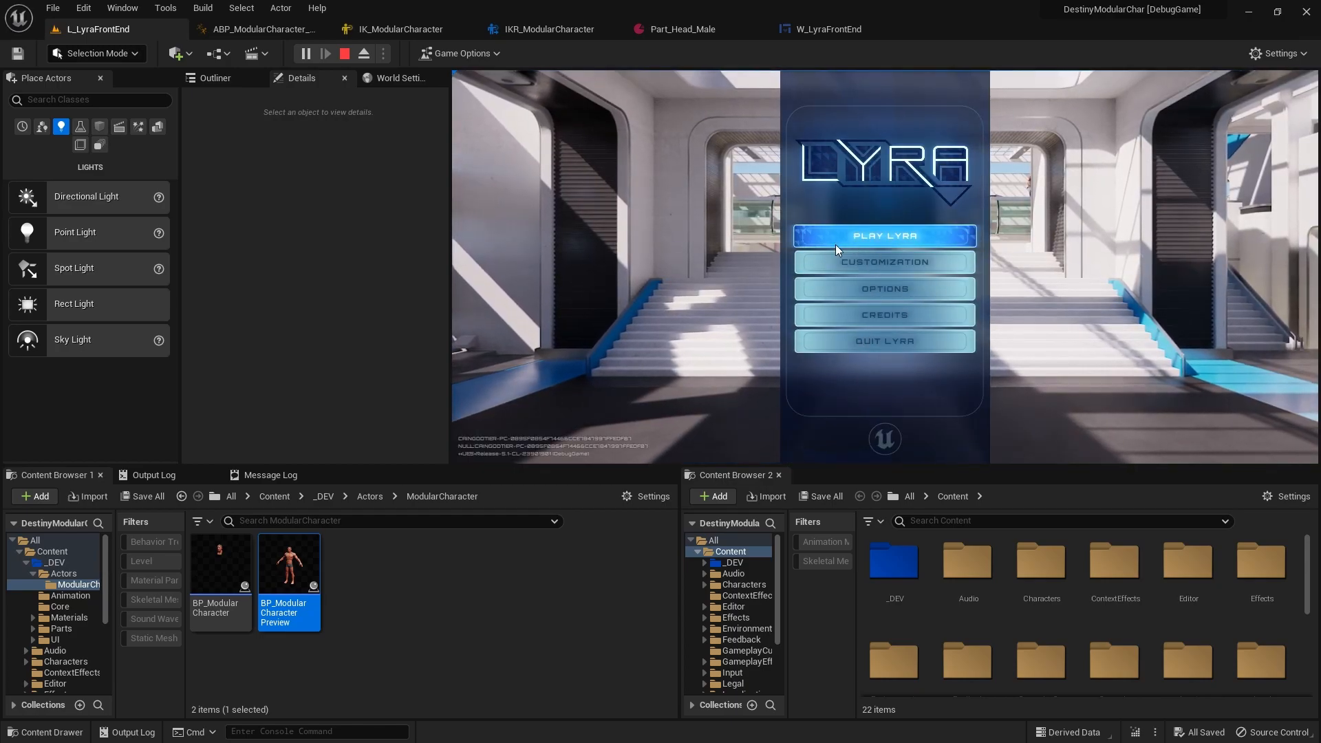
Launch a match with Play Lyra, then stop the play session.
click(884, 235)
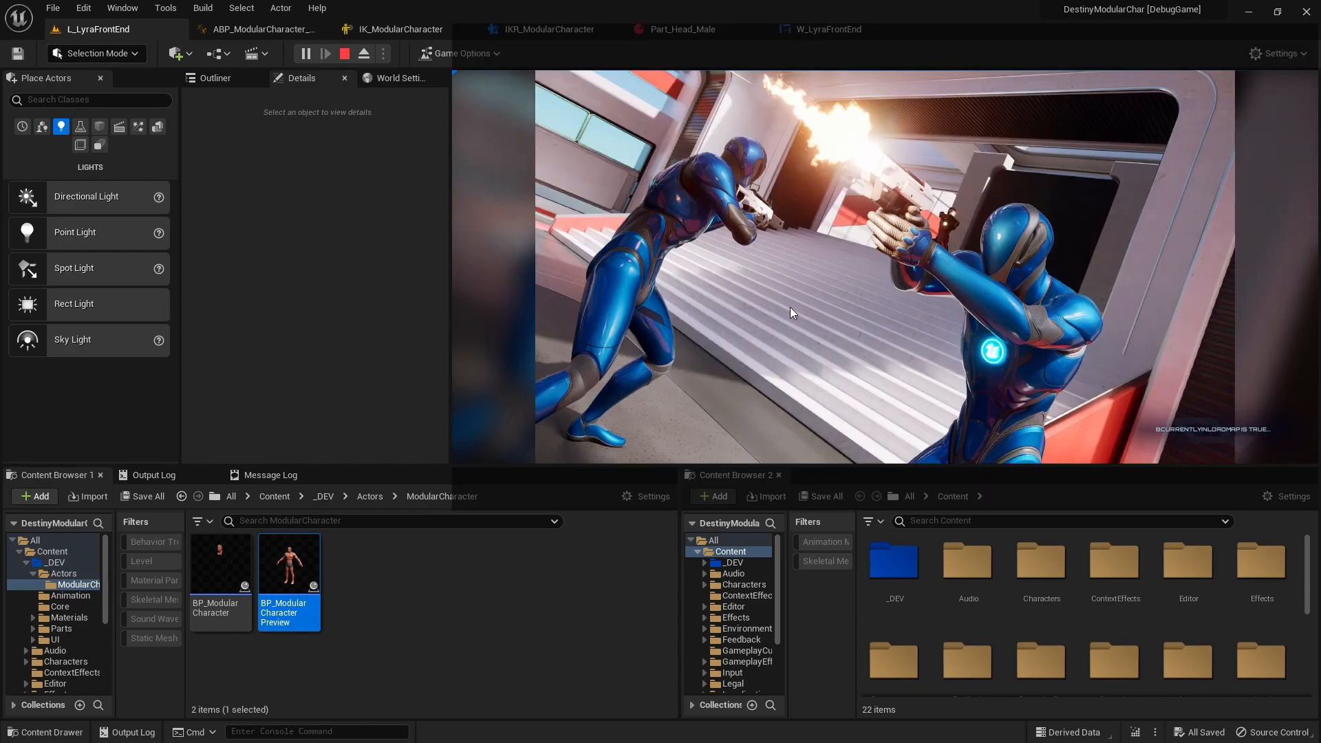
mouse_move(786, 318)
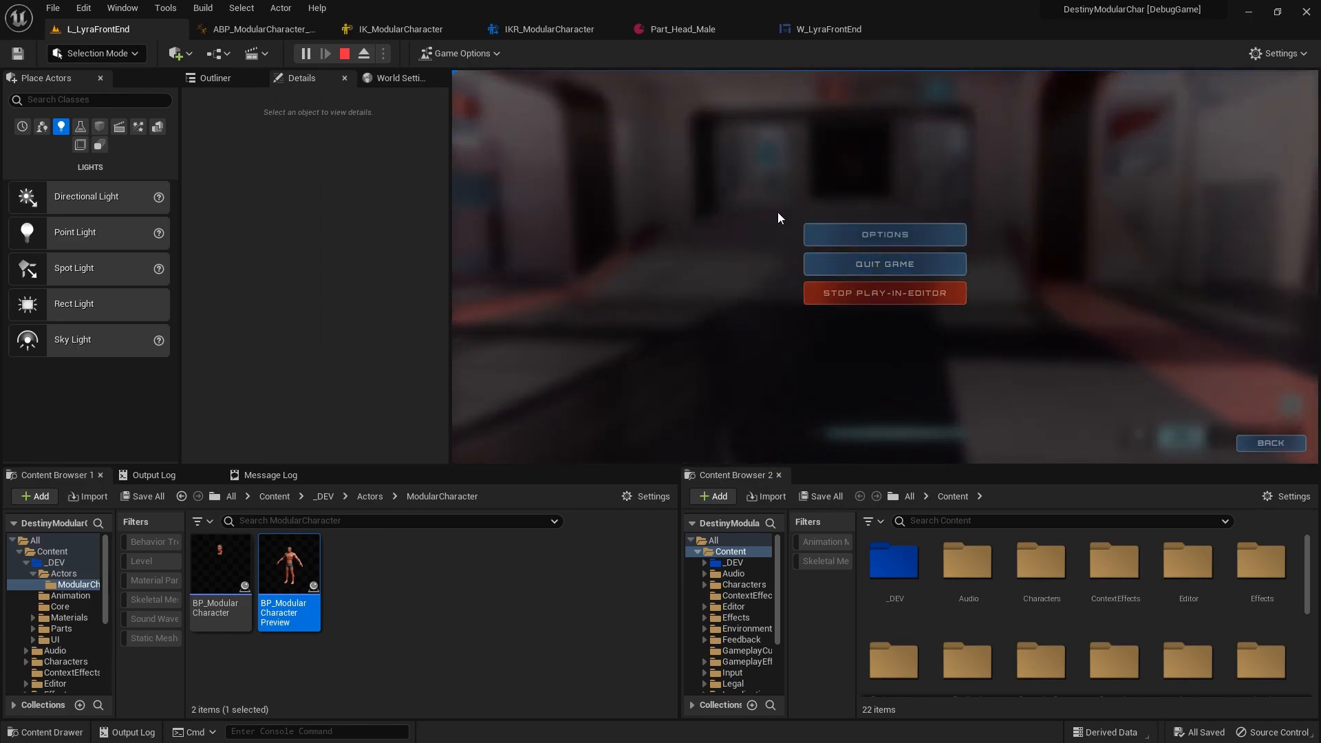
mouse_move(813, 309)
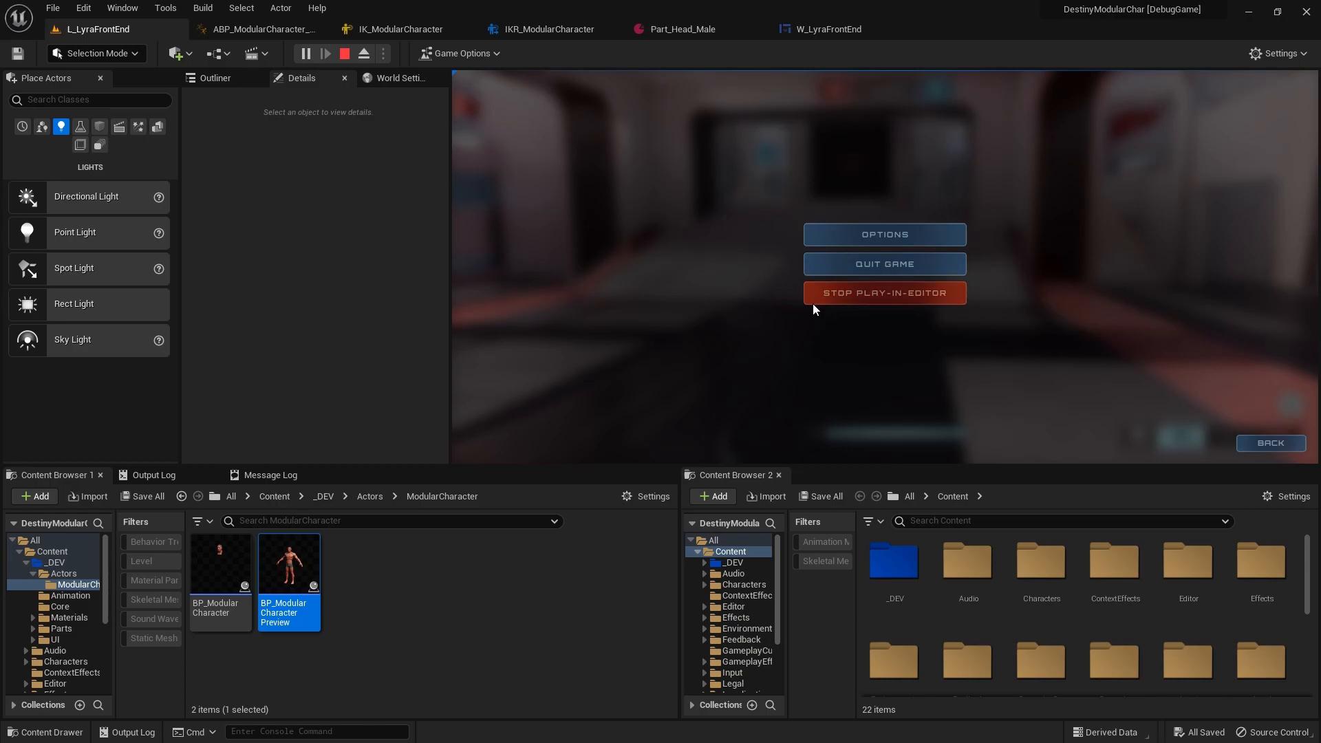
mouse_move(846, 305)
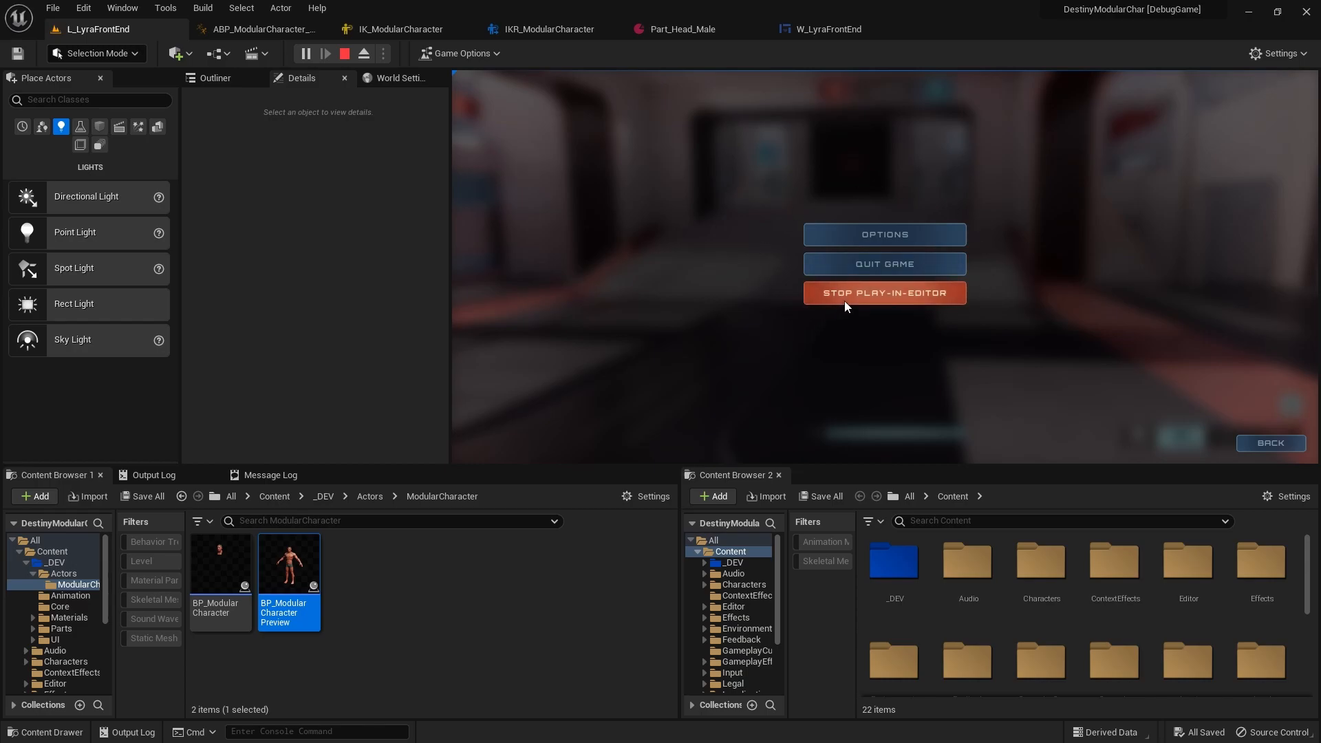
click(884, 292)
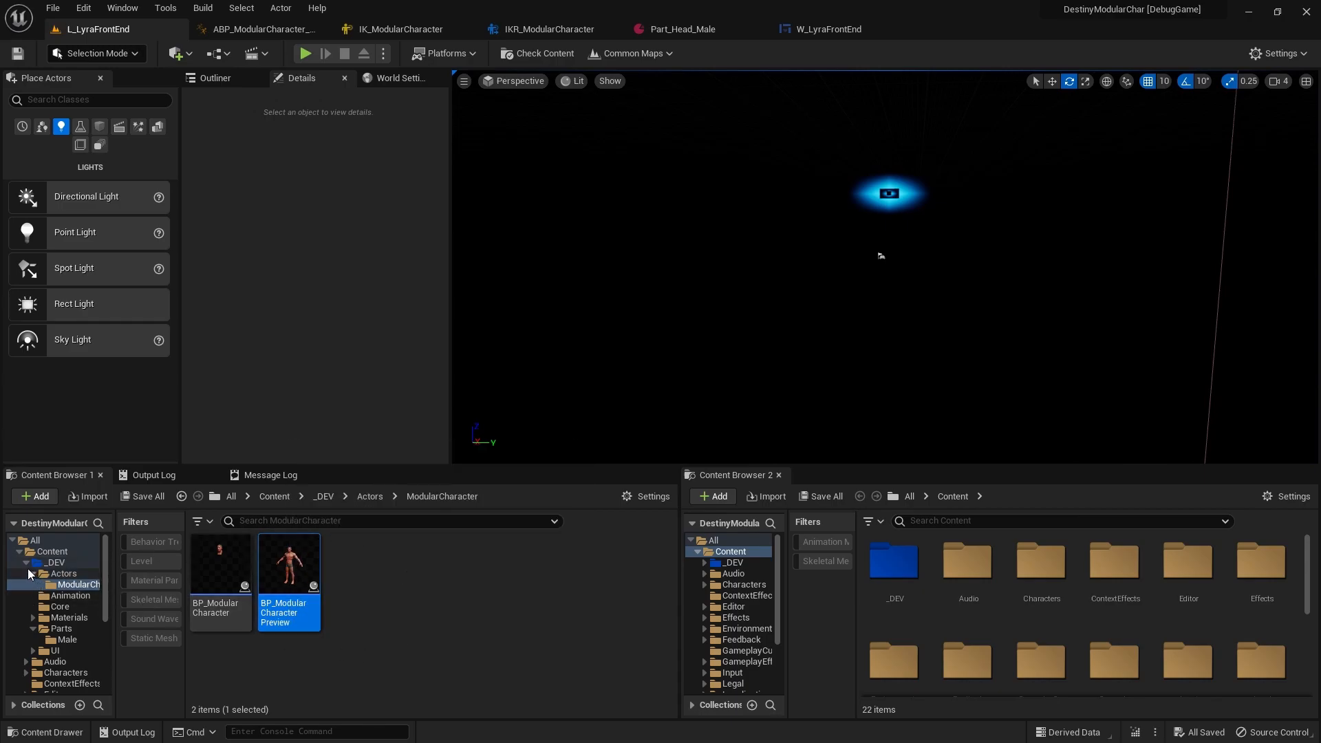
Open L_Expanse from Common Maps and load its World Partition region from selection.
click(630, 53)
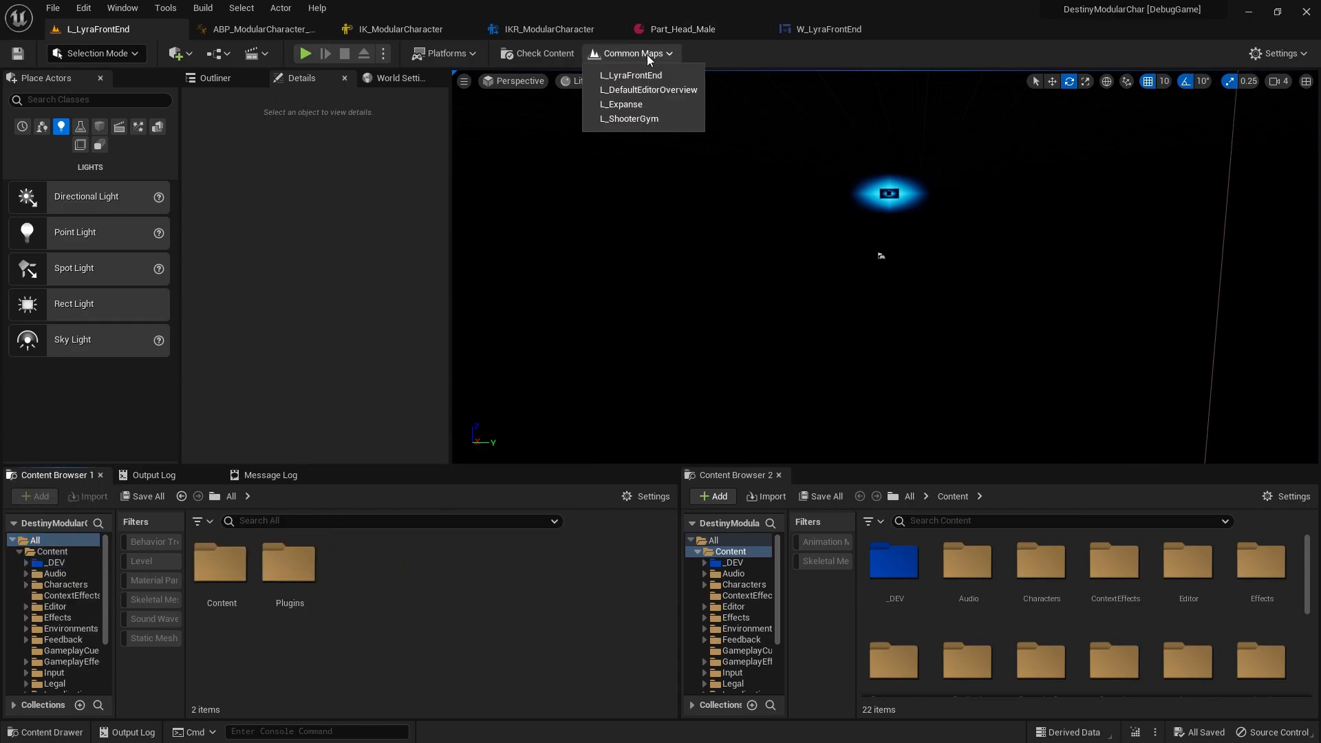
mouse_move(621, 104)
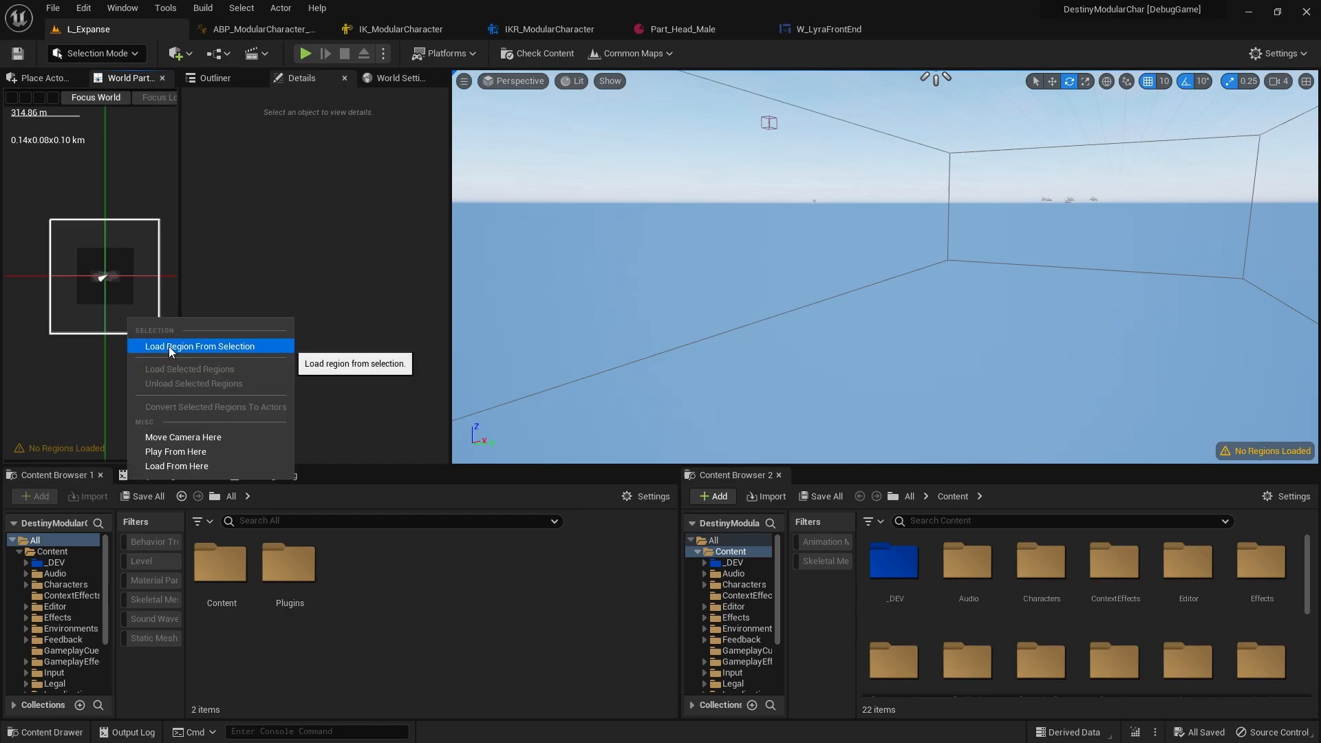
click(200, 346)
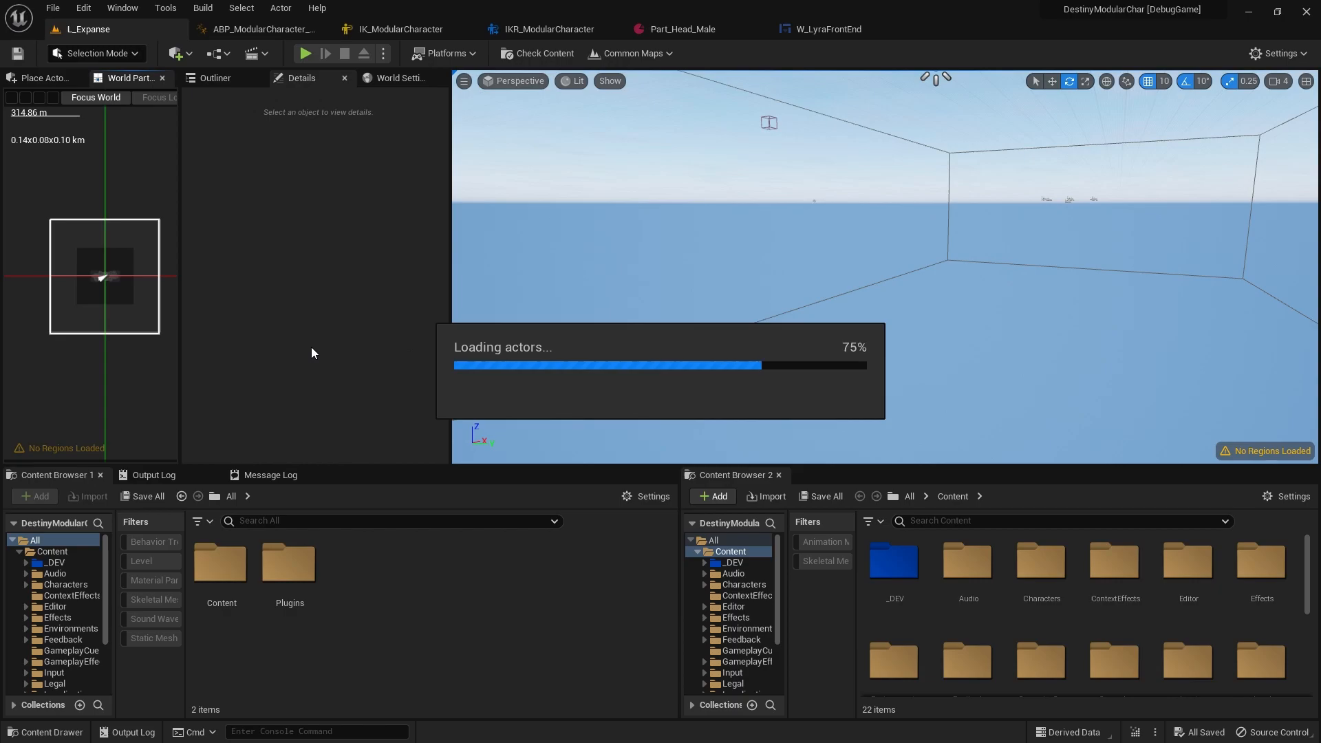
mouse_move(845, 306)
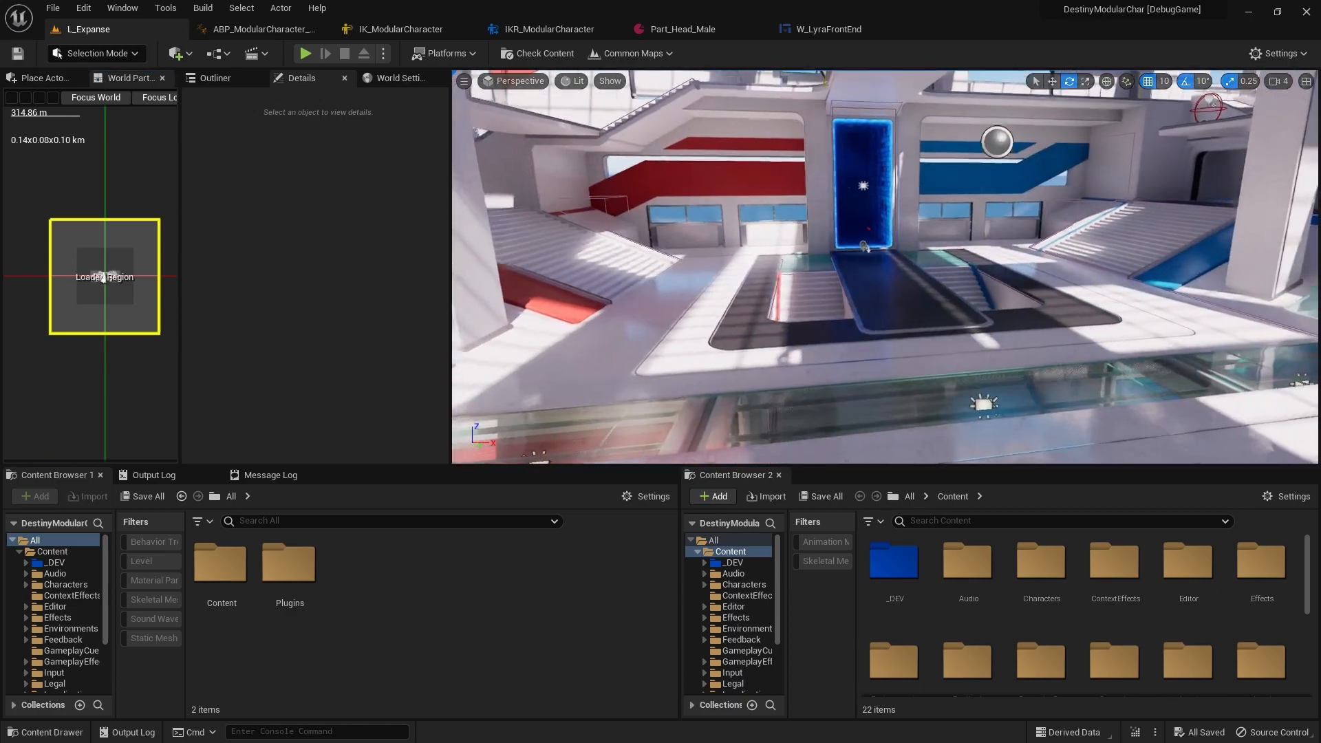
click(40, 77)
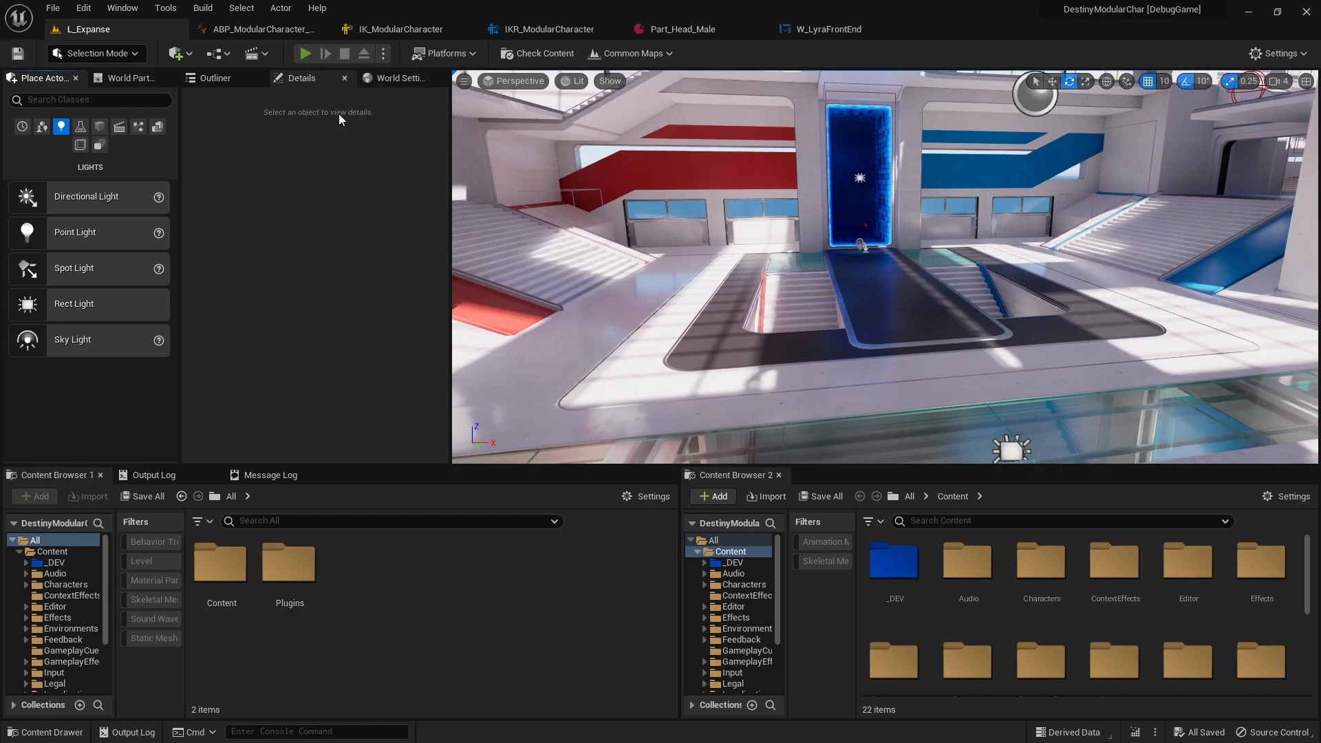
Play-test the character in L_Expanse, then return to the W_LyraFrontEnd Event Graph.
click(305, 52)
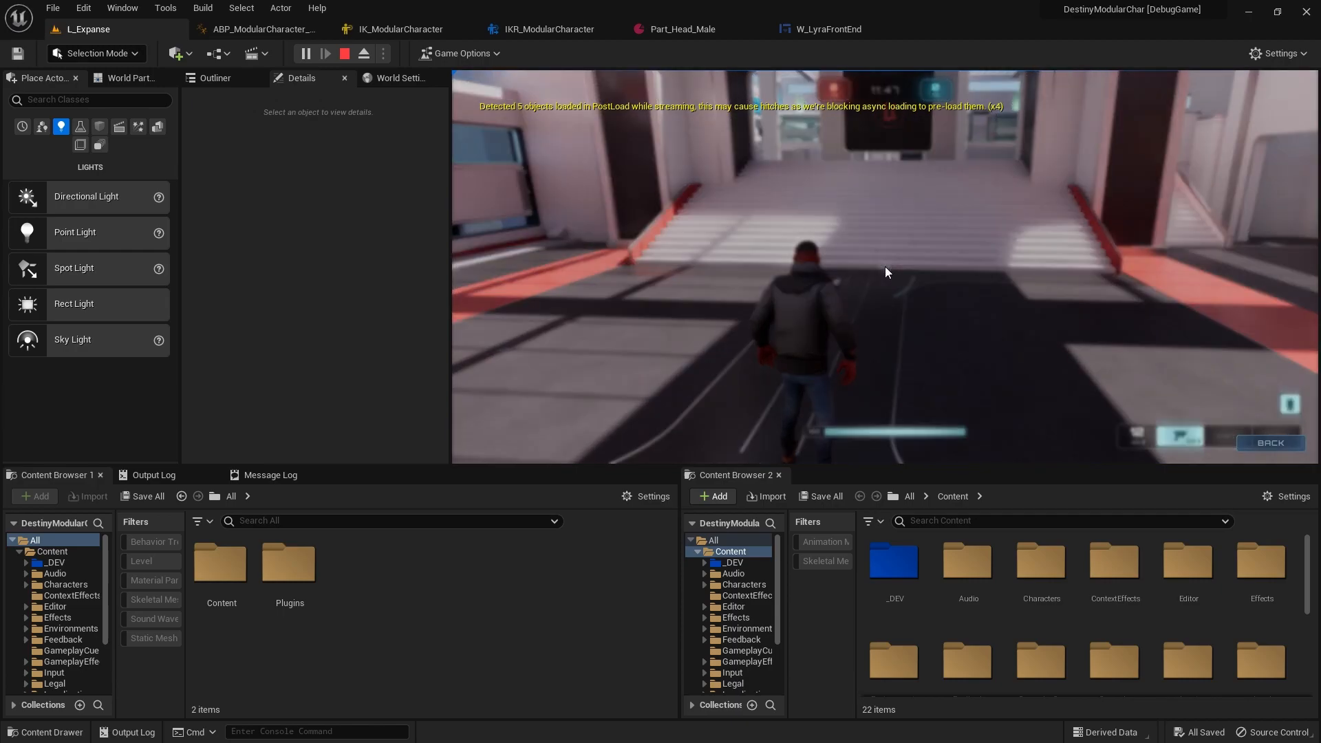
click(344, 53)
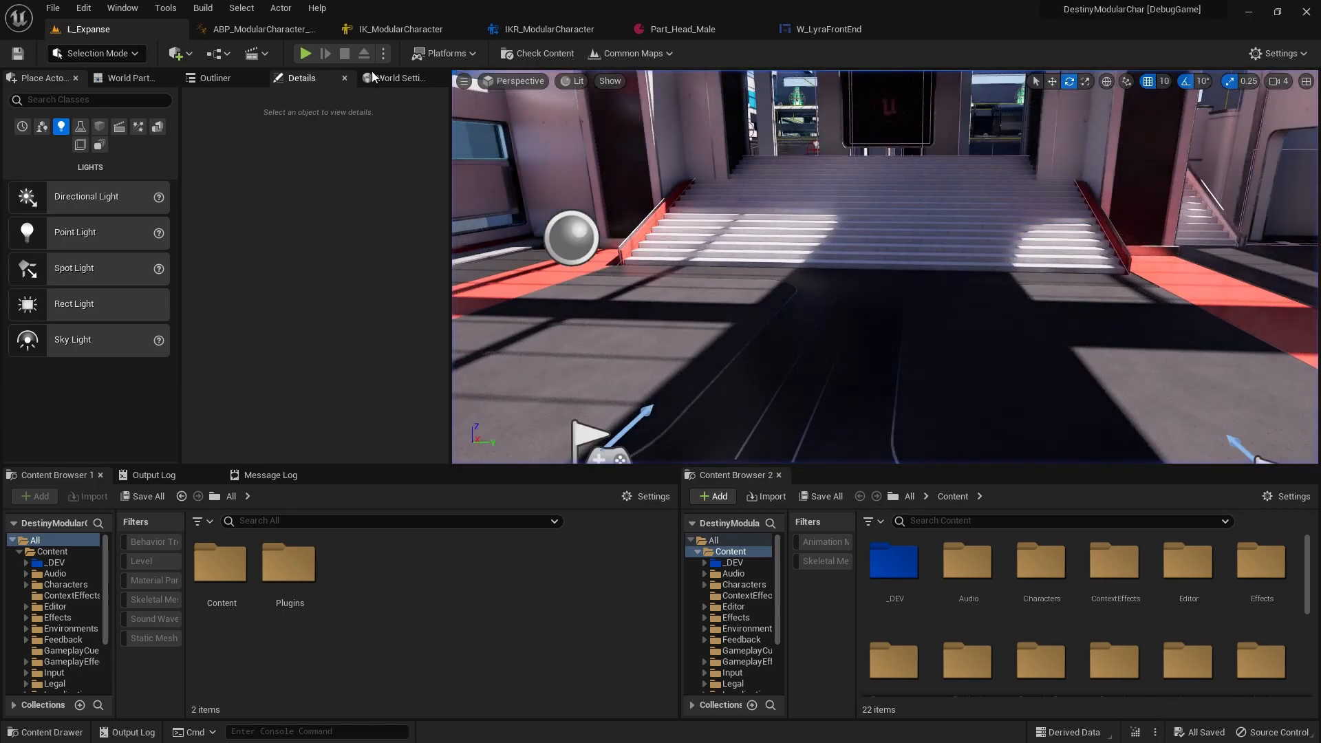
click(818, 29)
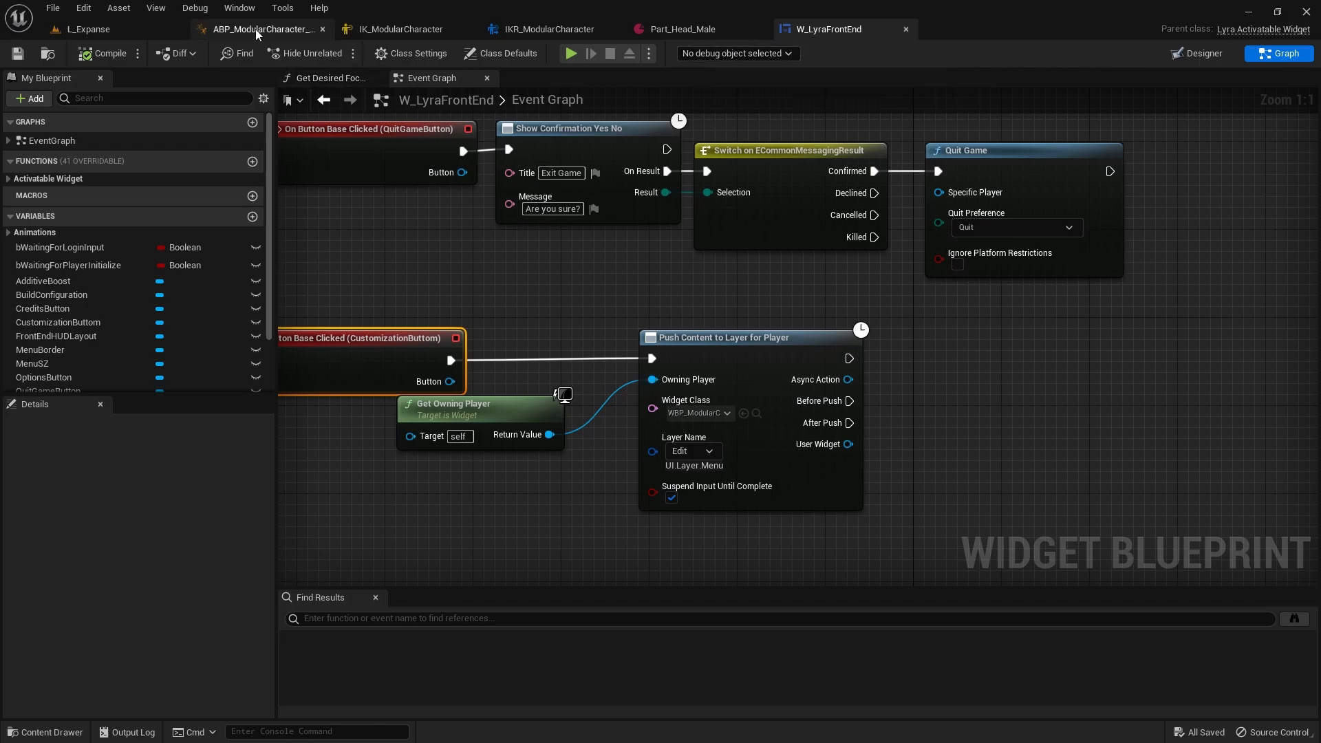
mouse_move(413, 265)
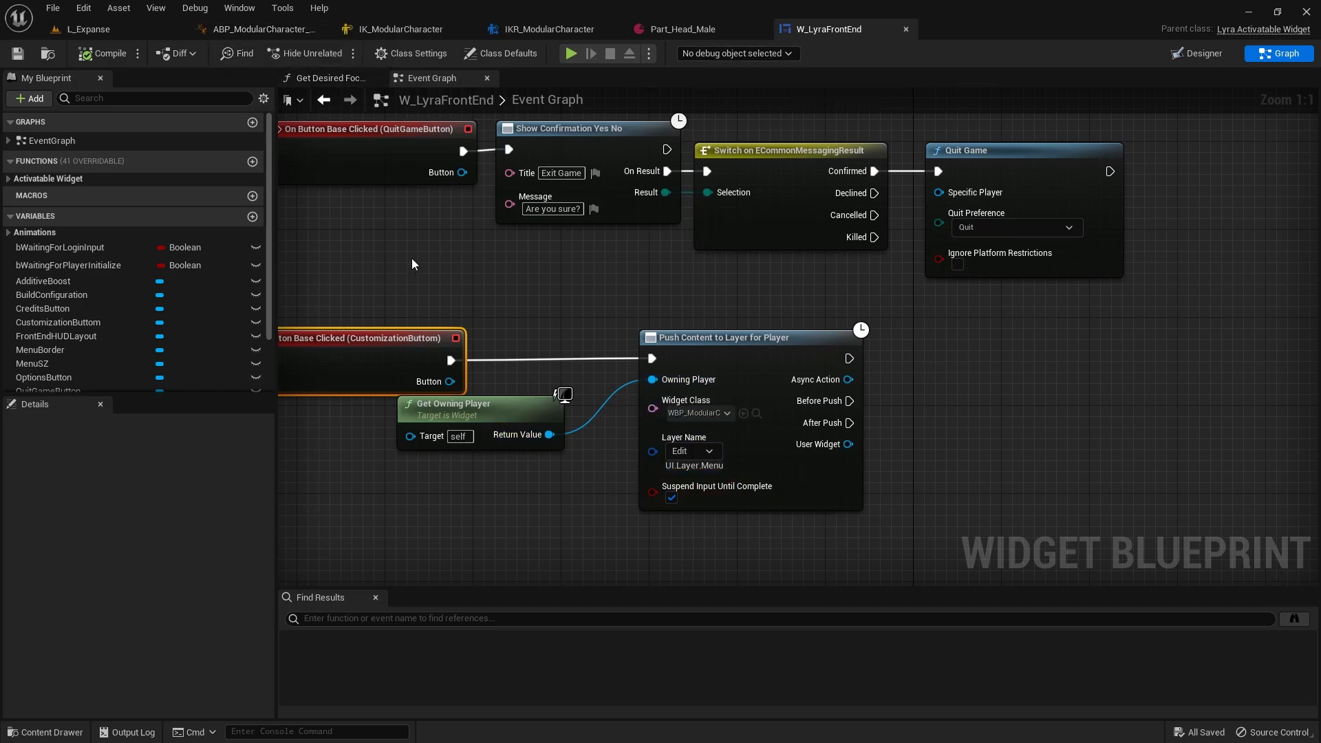